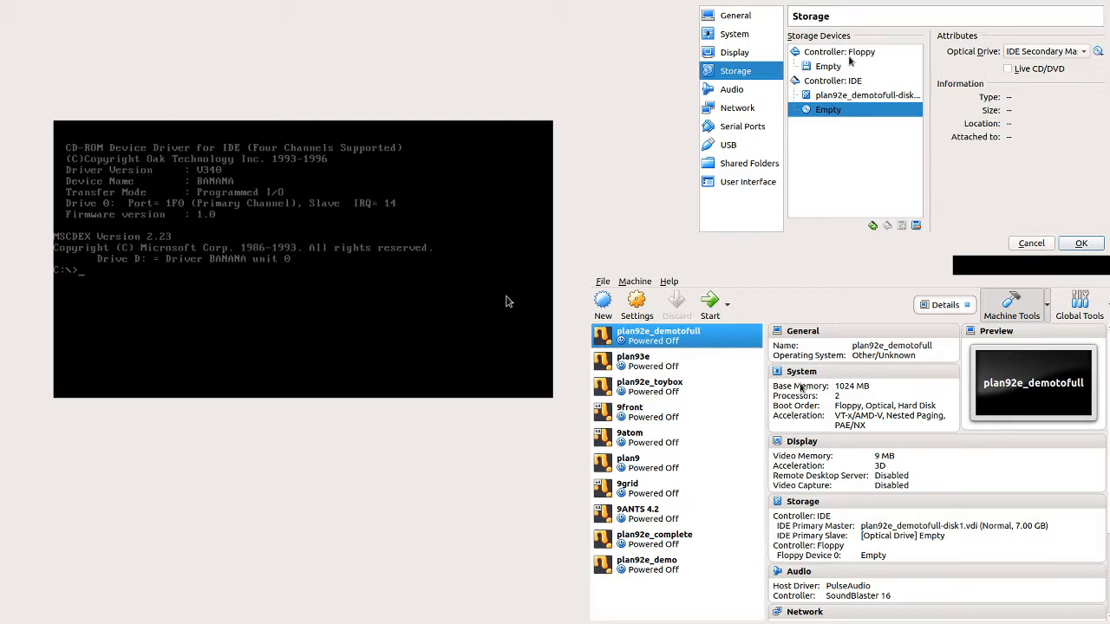
Attach 2e.iso to plan92e_demotofull's empty IDE optical slot and save the settings.
left_click(839, 51)
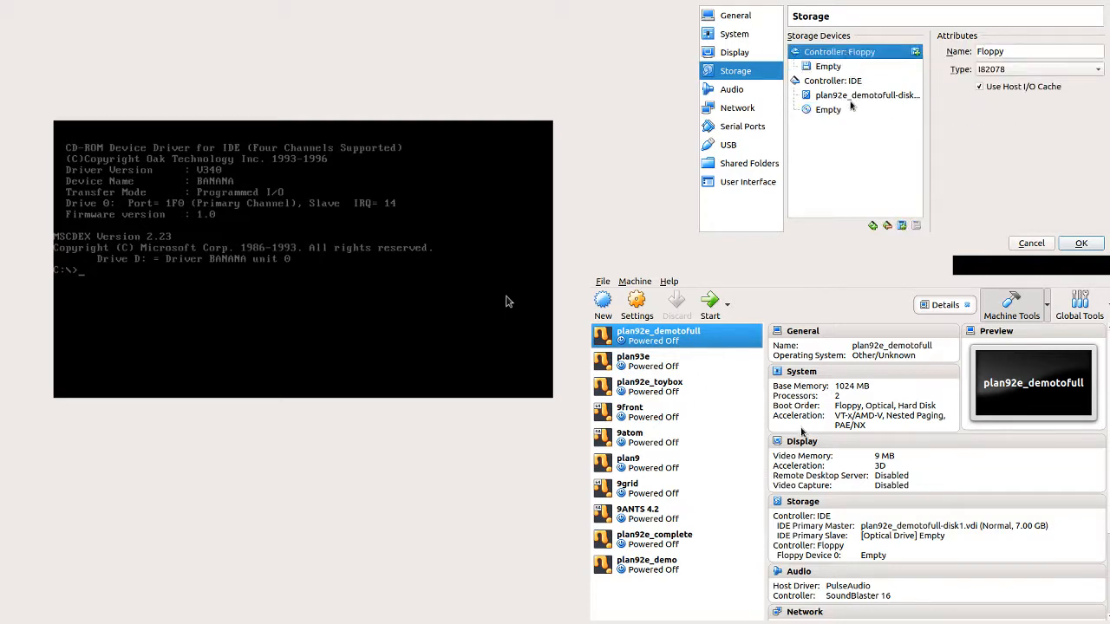
left_click(832, 80)
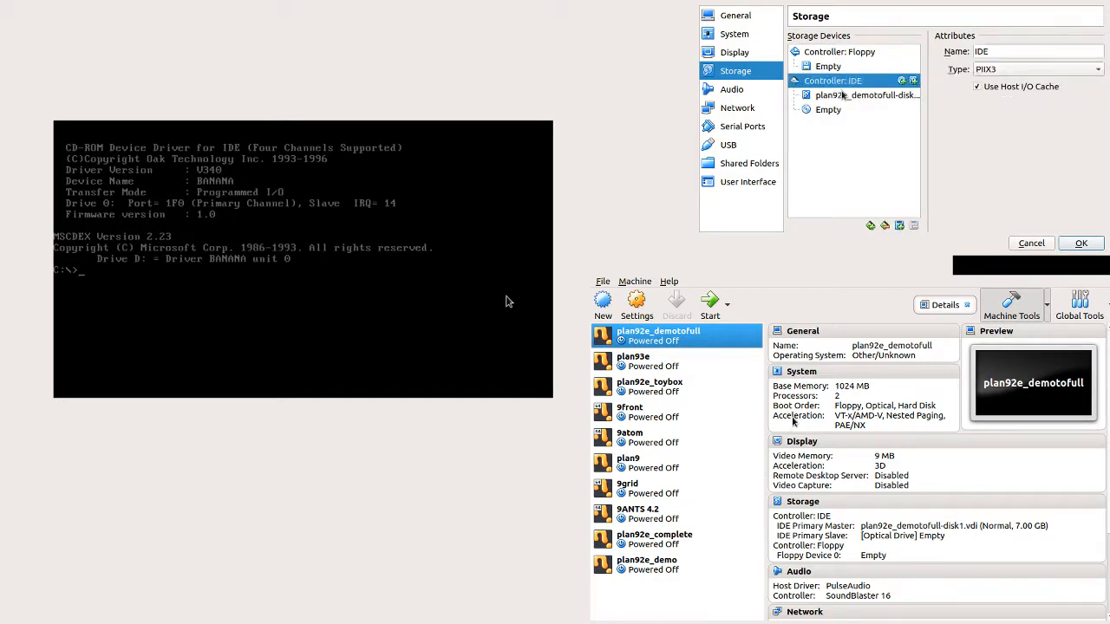
left_click(865, 94)
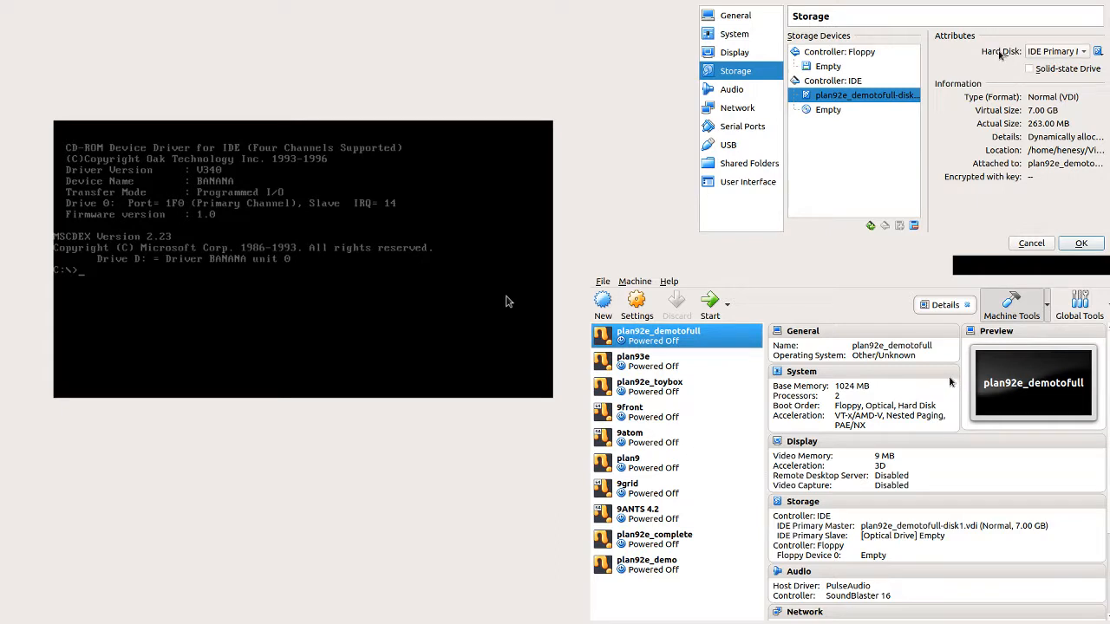
left_click(828, 110)
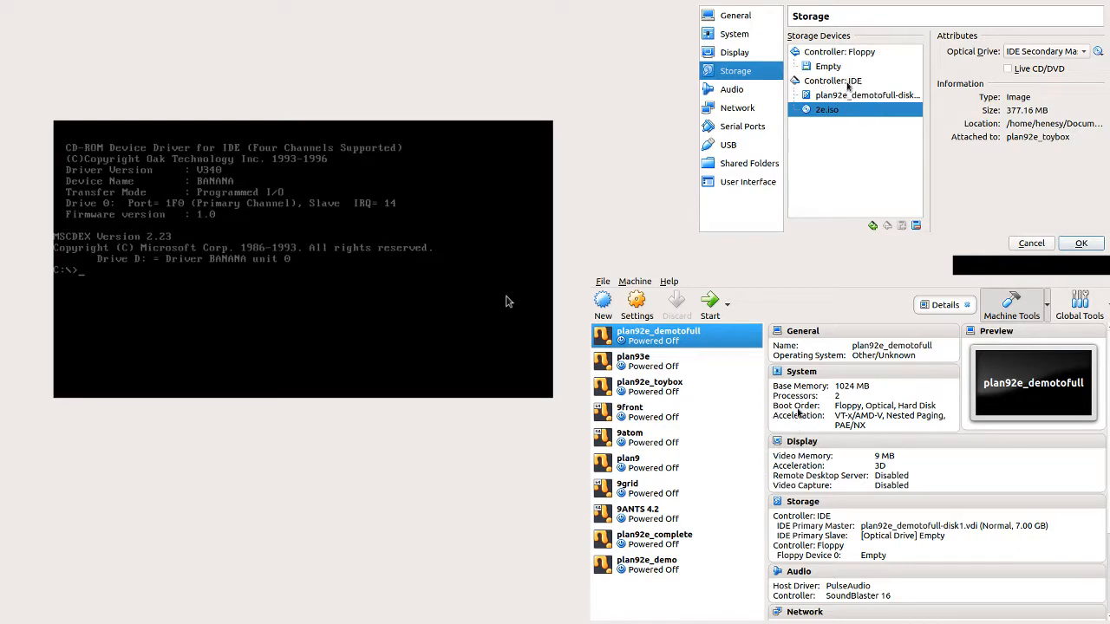
mouse_move(909, 131)
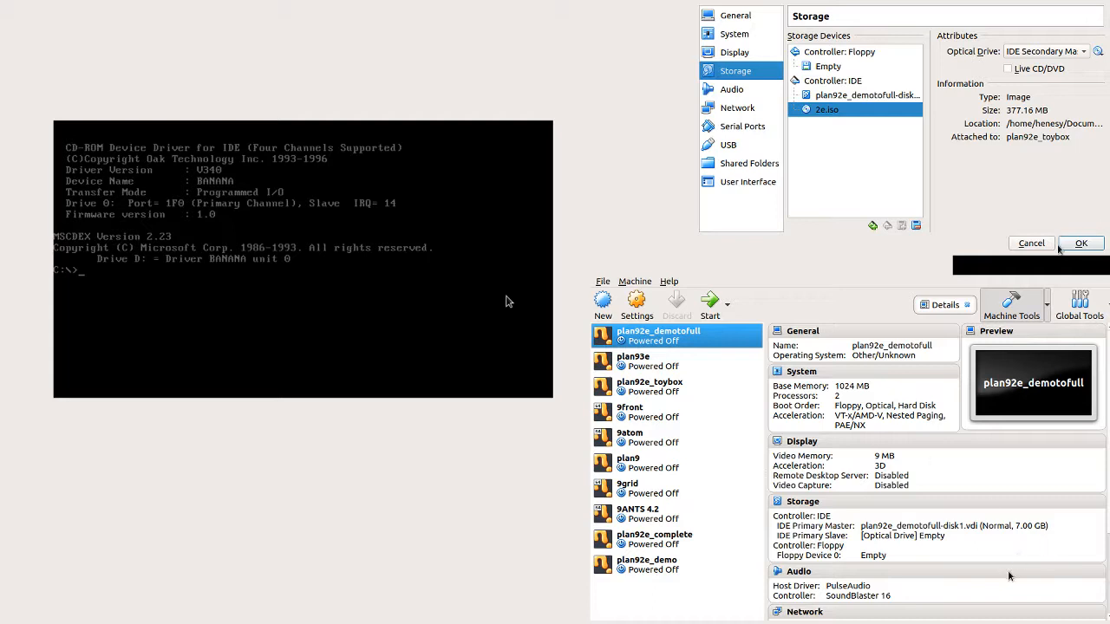
left_click(1081, 243)
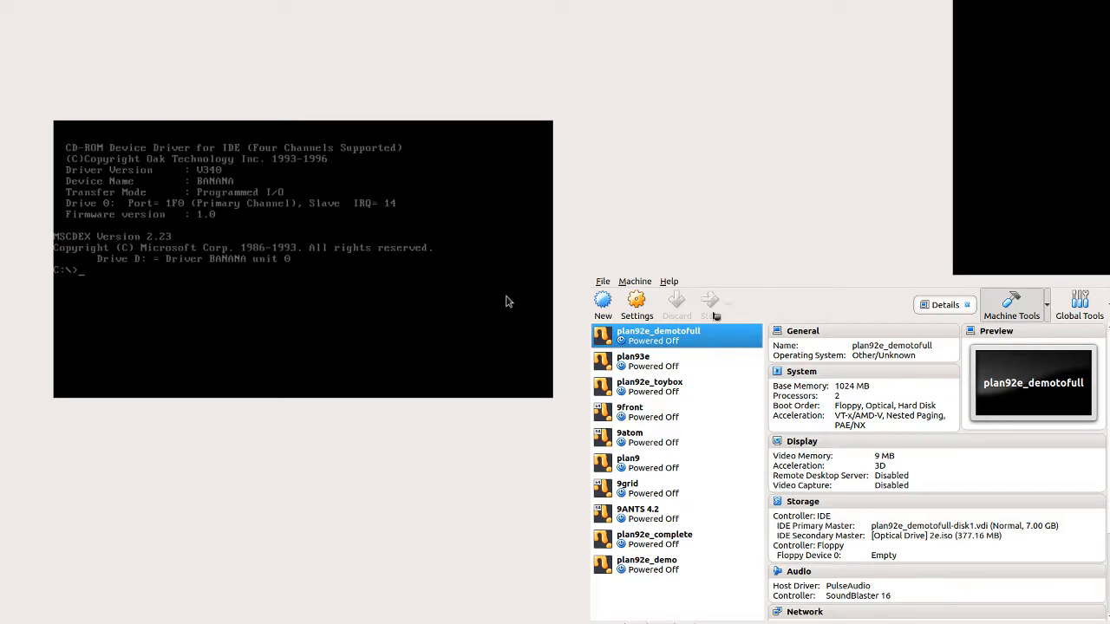
Start plan92e_demotofull and bring up its window showing the DOS prompt.
left_click(711, 303)
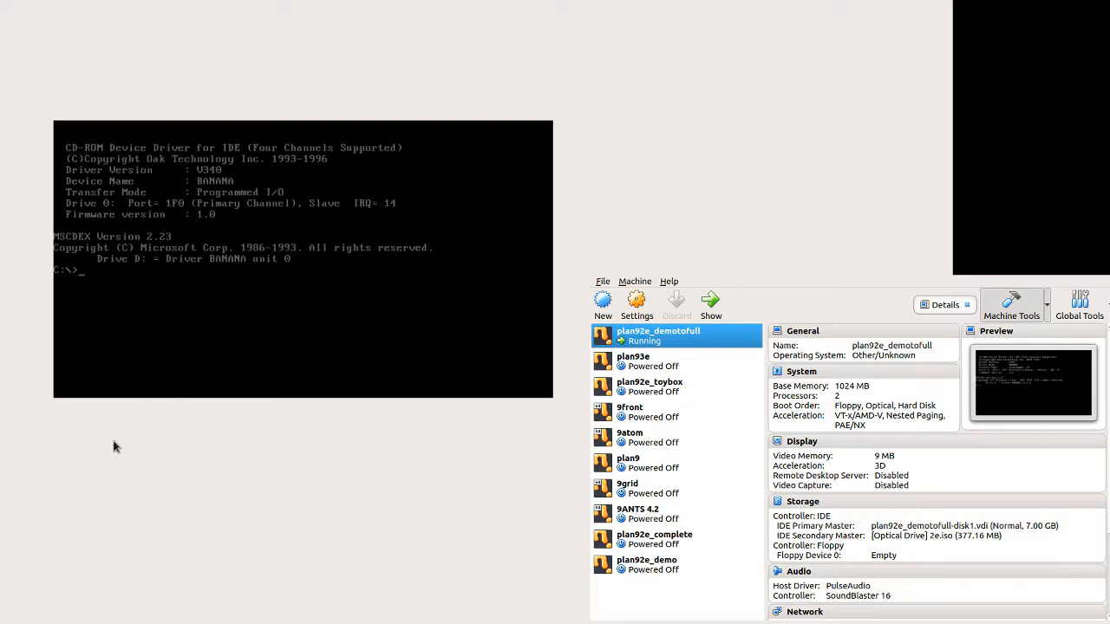
mouse_move(87, 421)
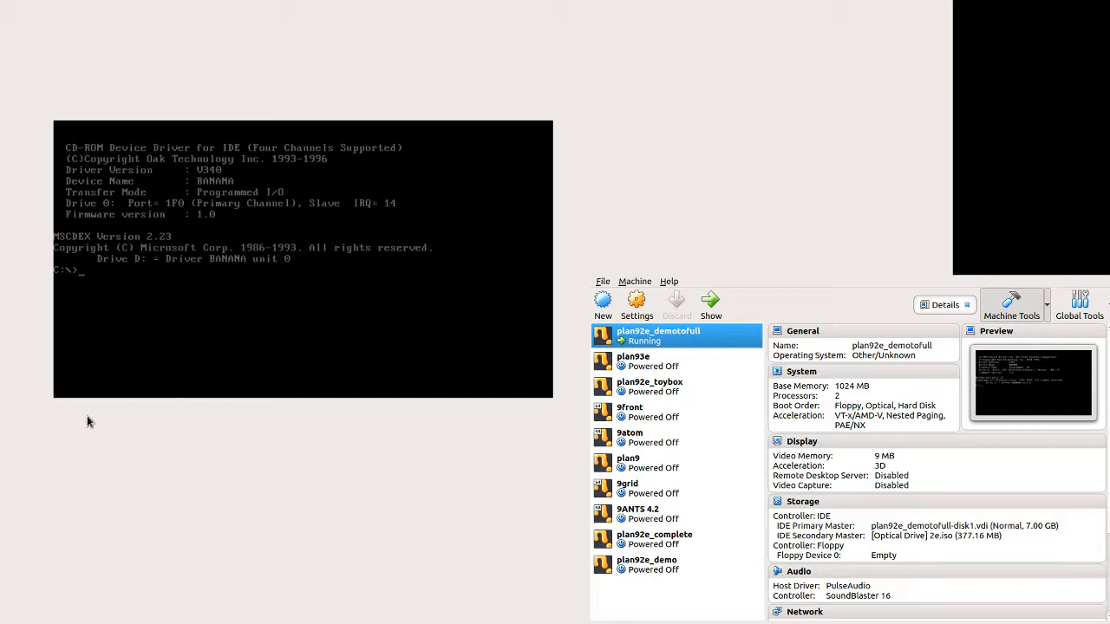
mouse_move(142, 470)
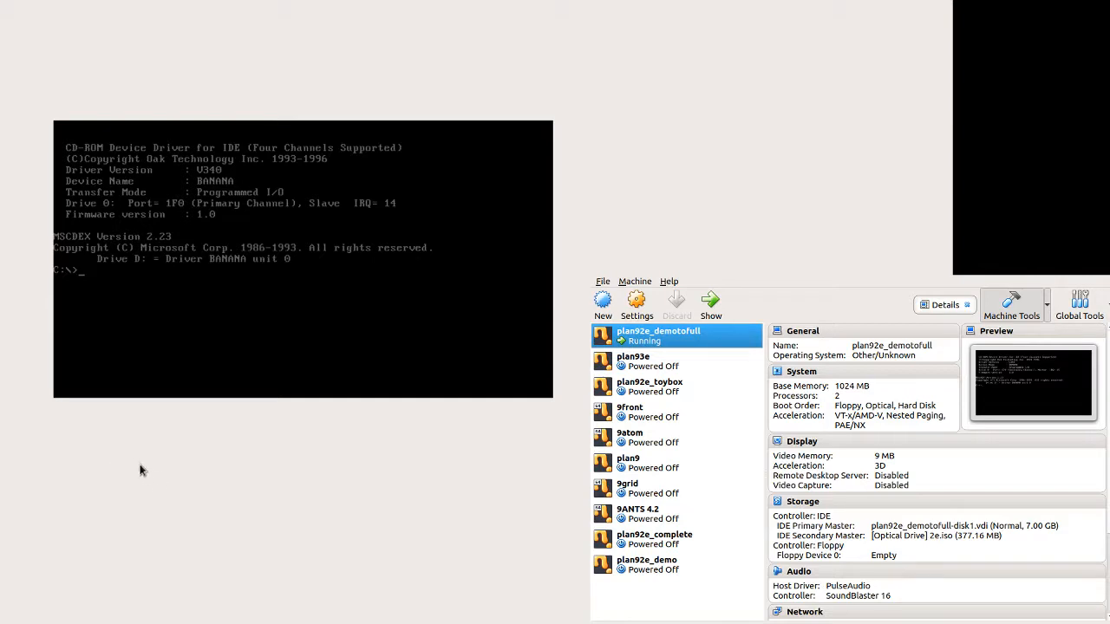
mouse_move(129, 264)
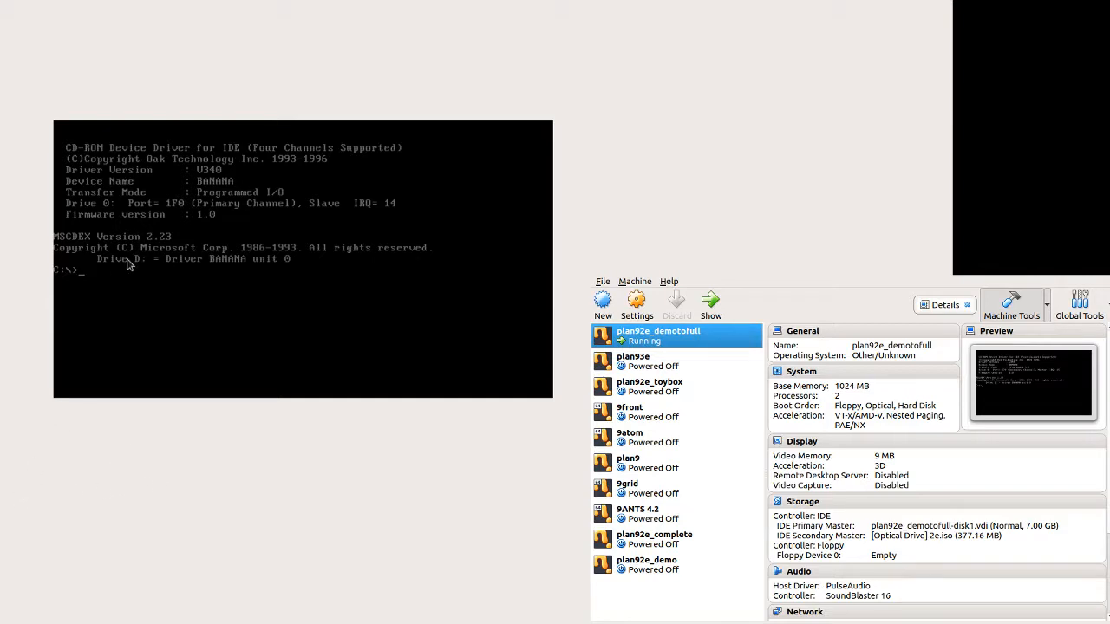
mouse_move(262, 163)
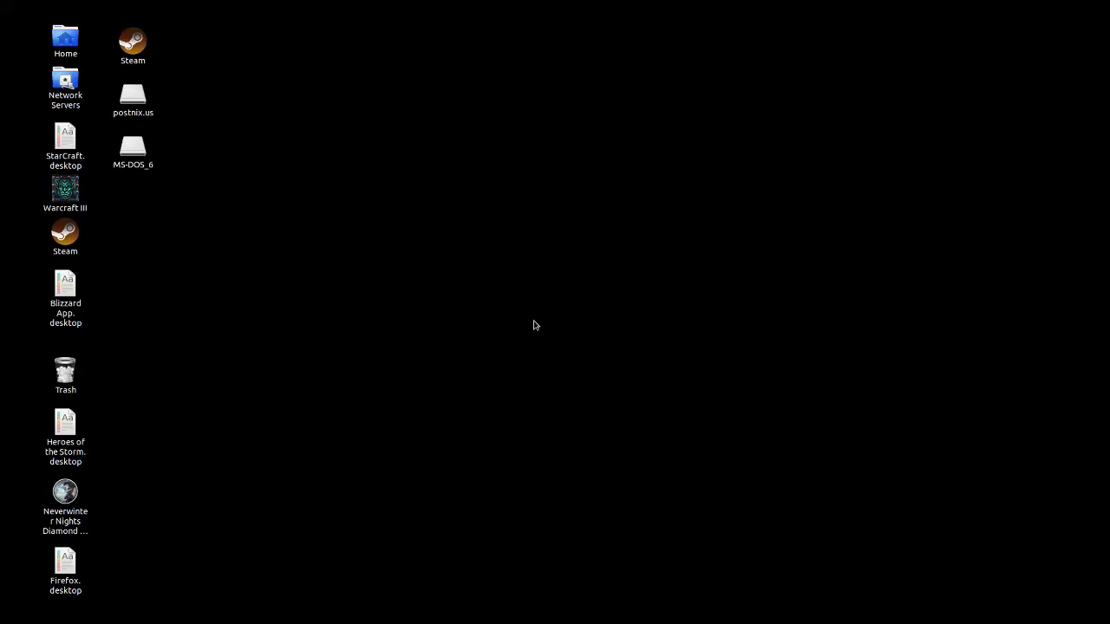
mouse_move(571, 422)
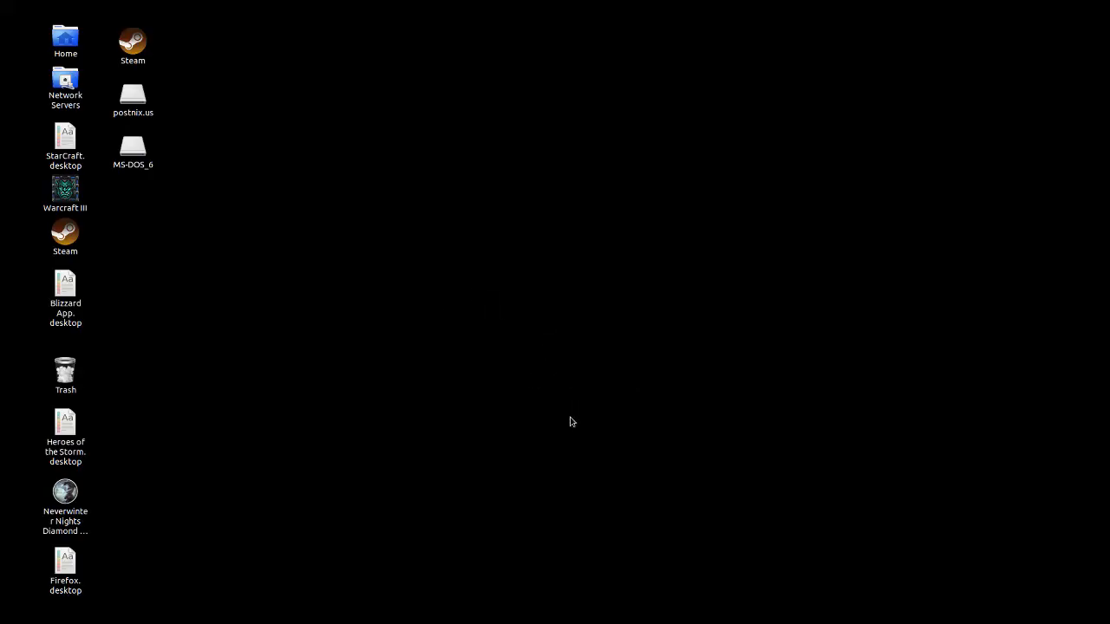
double_click(133, 145)
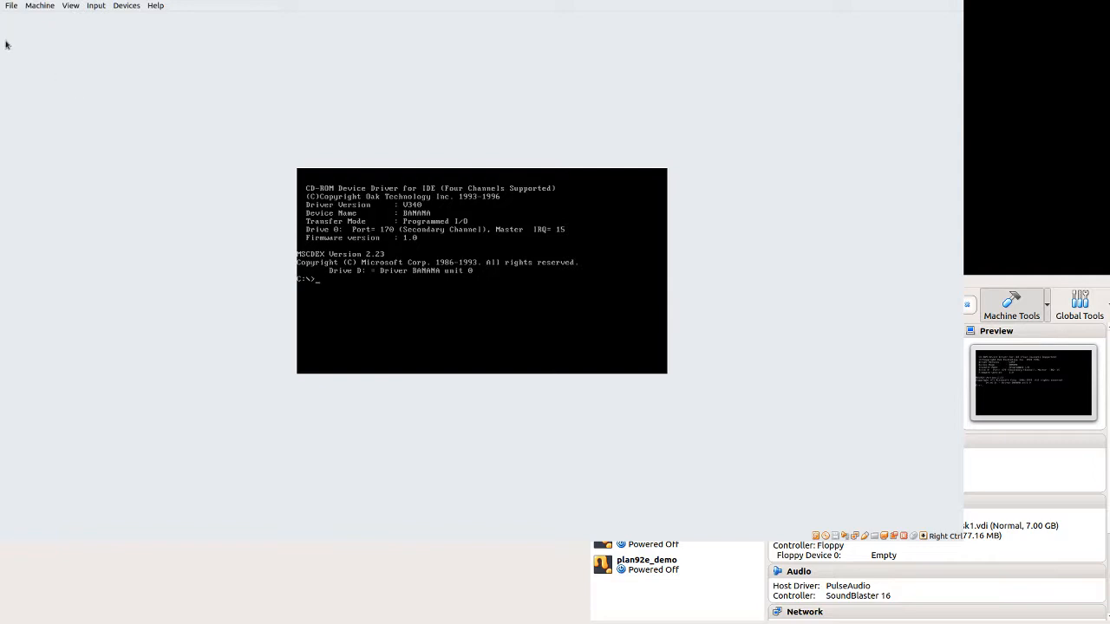
mouse_move(12, 228)
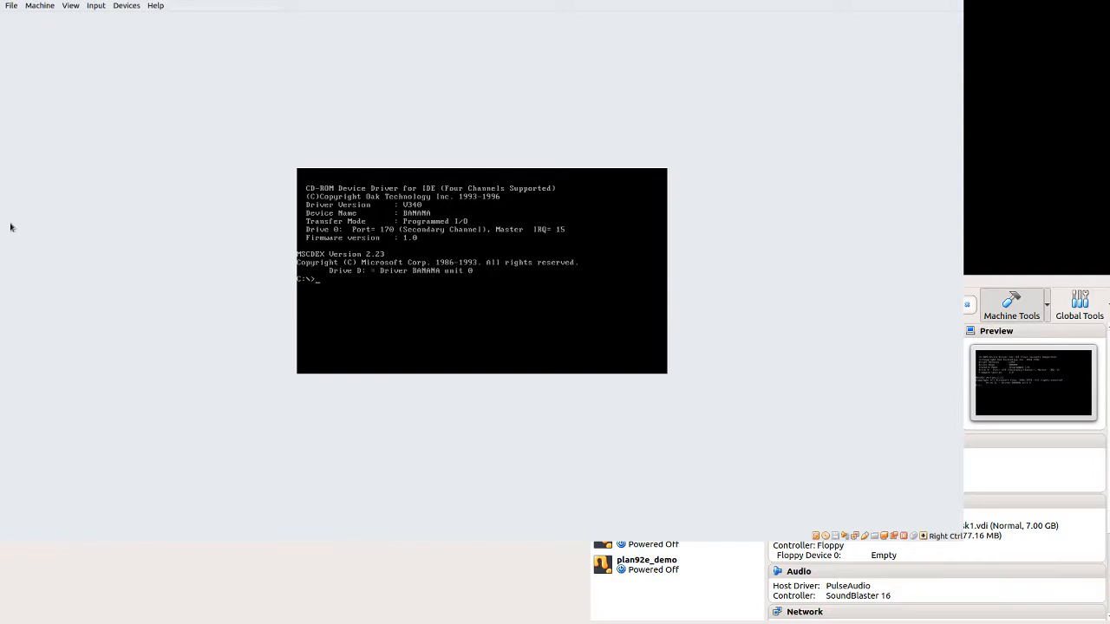
Boot Plan 9 by entering 'plan' at the C:\> prompt.
type("plan")
type("disk")
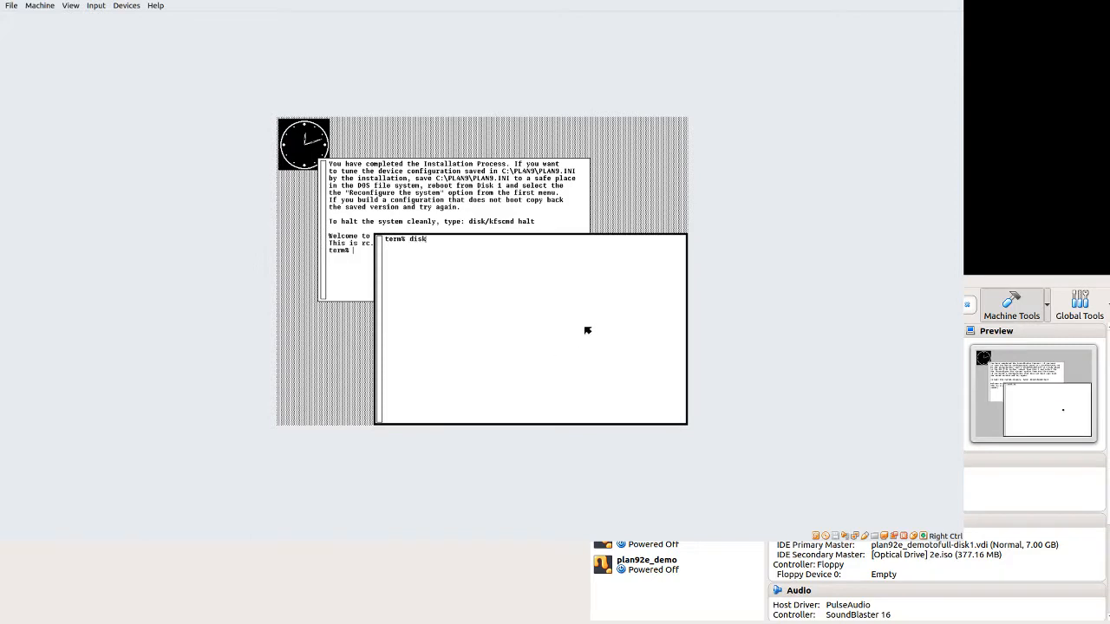
Run disk/kfscmd halt in the Plan 9 terminal to halt the file system.
type("/kfscmd")
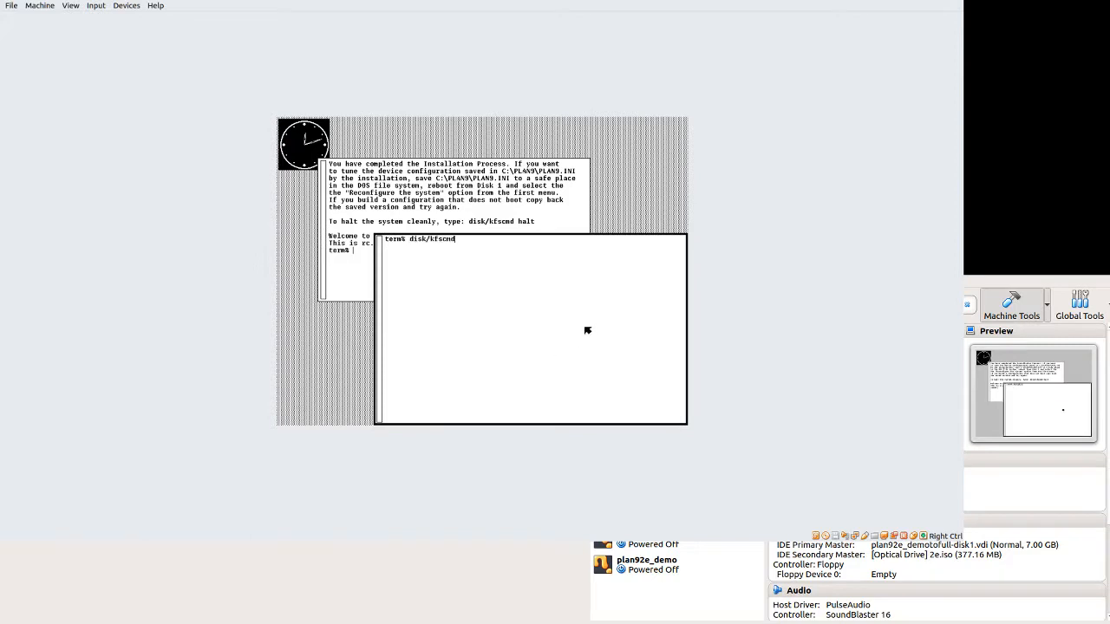
type("halt")
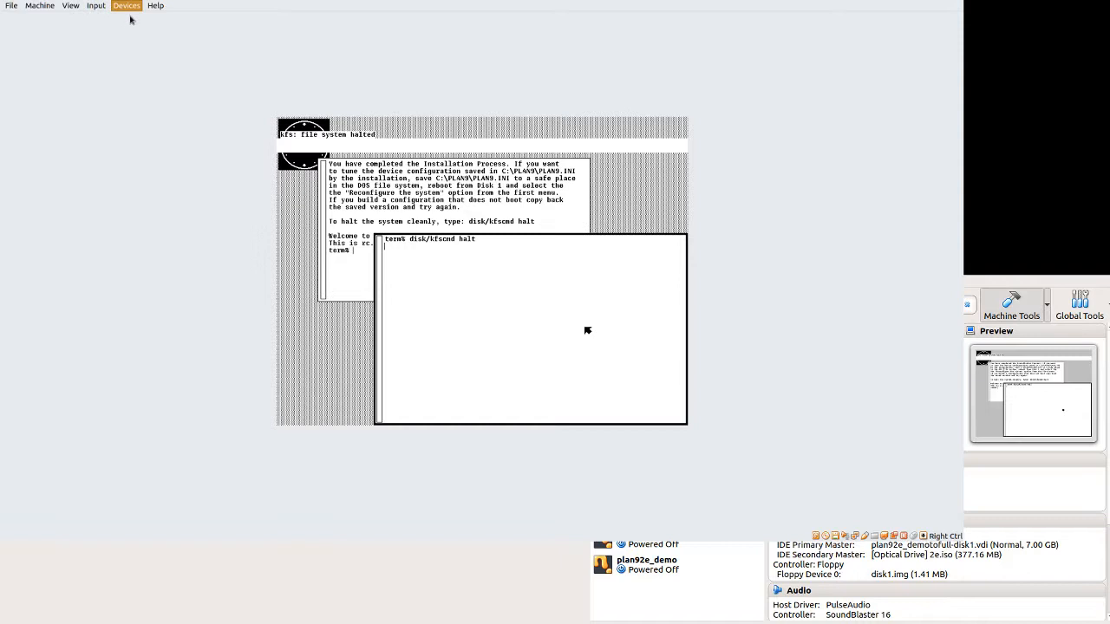
mouse_move(39, 5)
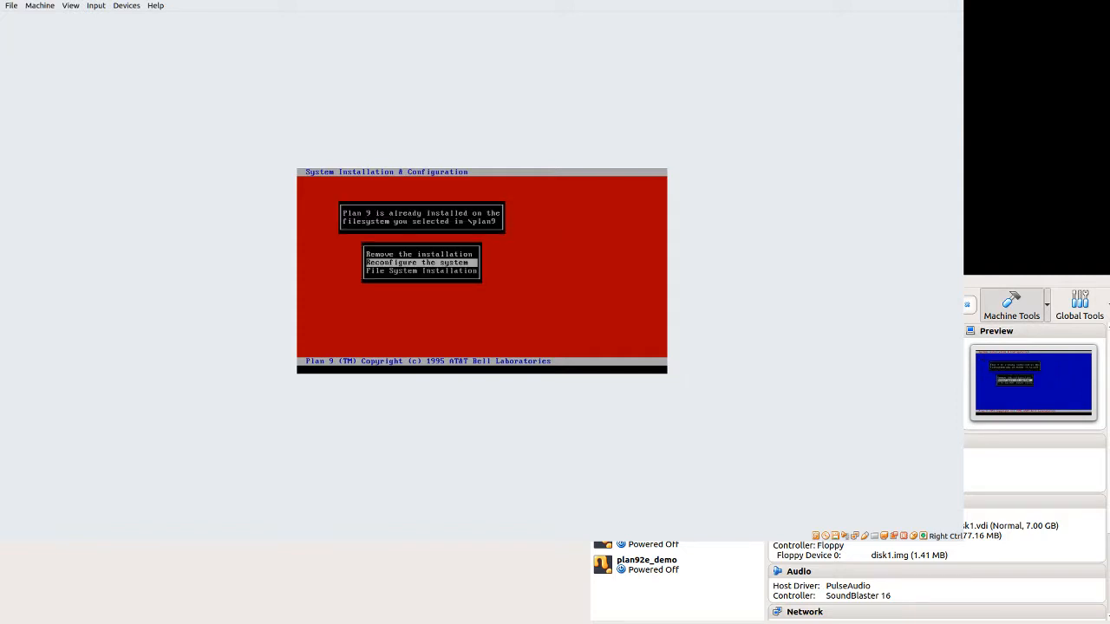
Highlight 'Reconfigure the system' in the installation menu after booting from disk1.img.
key("Down")
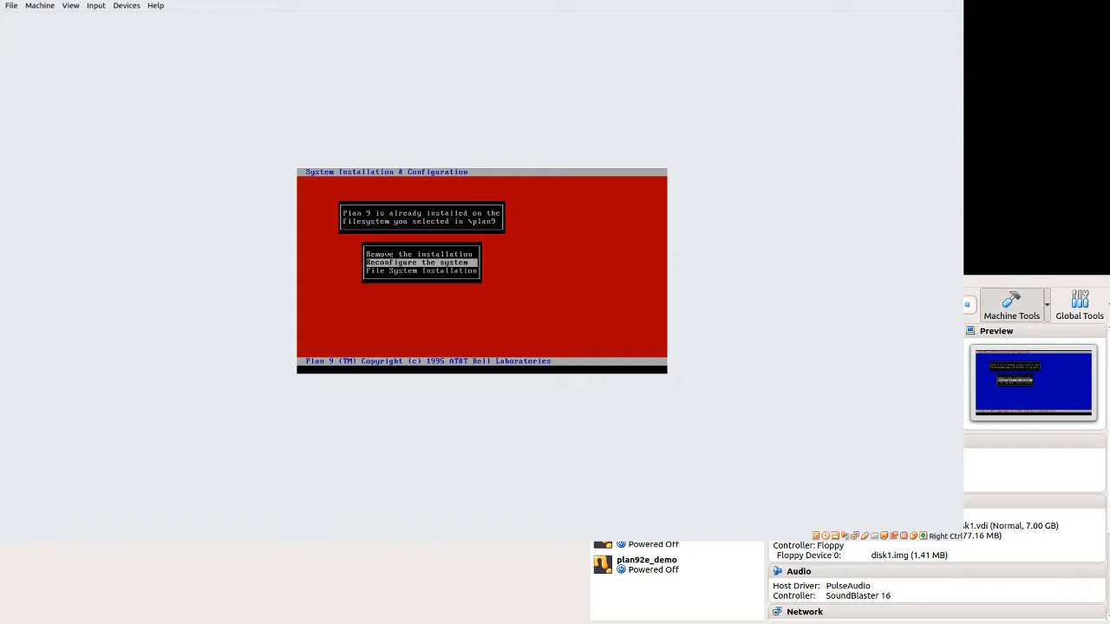
Reconfigure the system, dismiss the device-information notice, and save the configuration.
left_click(419, 262)
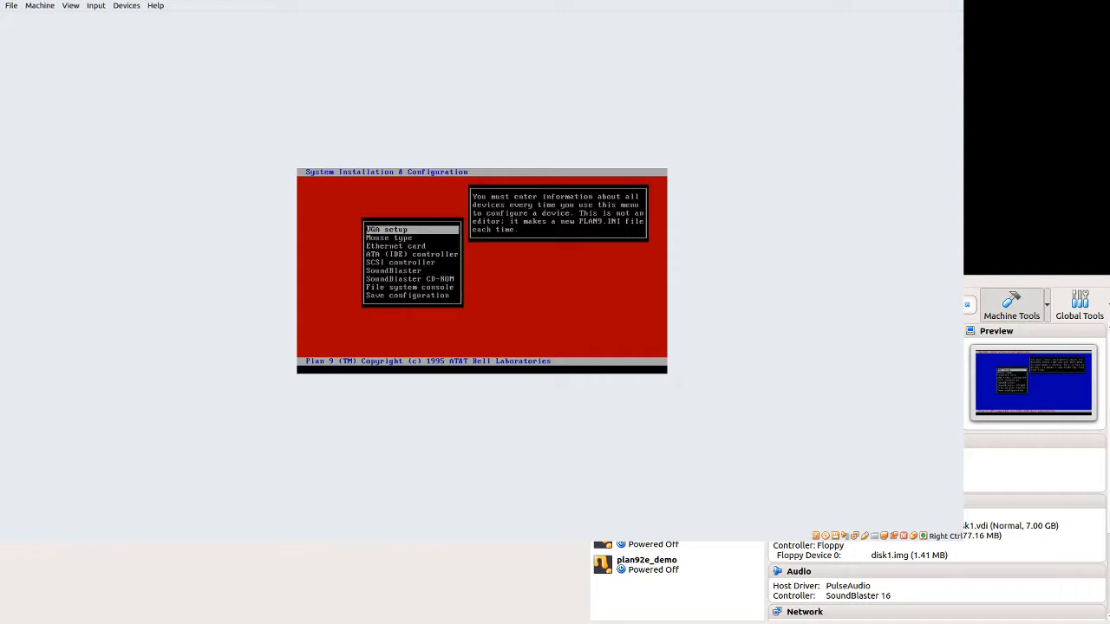
left_click(387, 229)
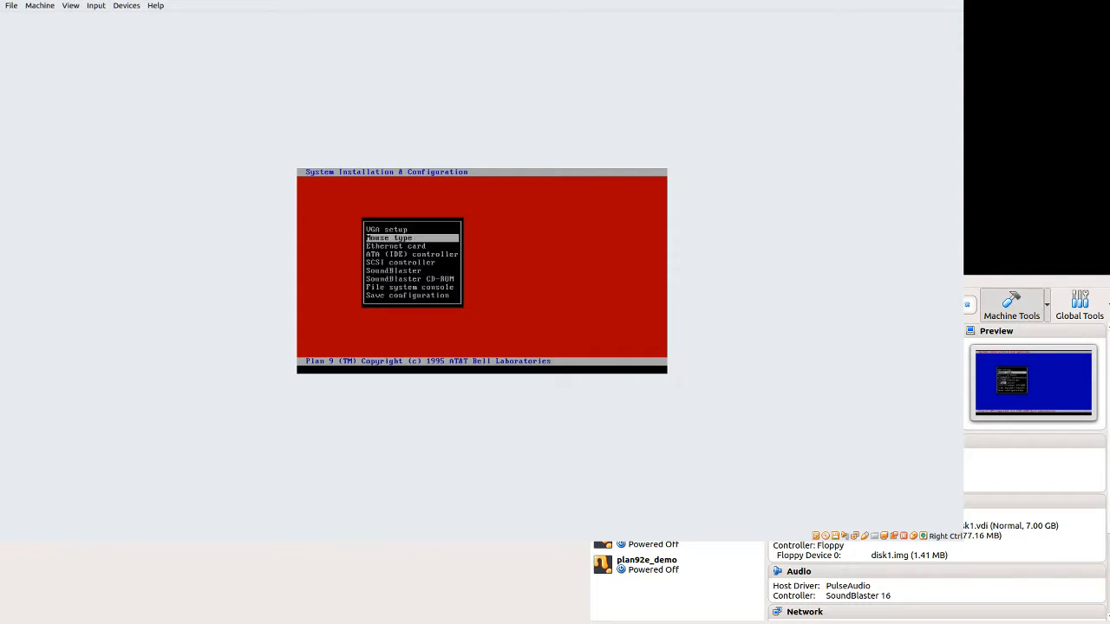
left_click(411, 254)
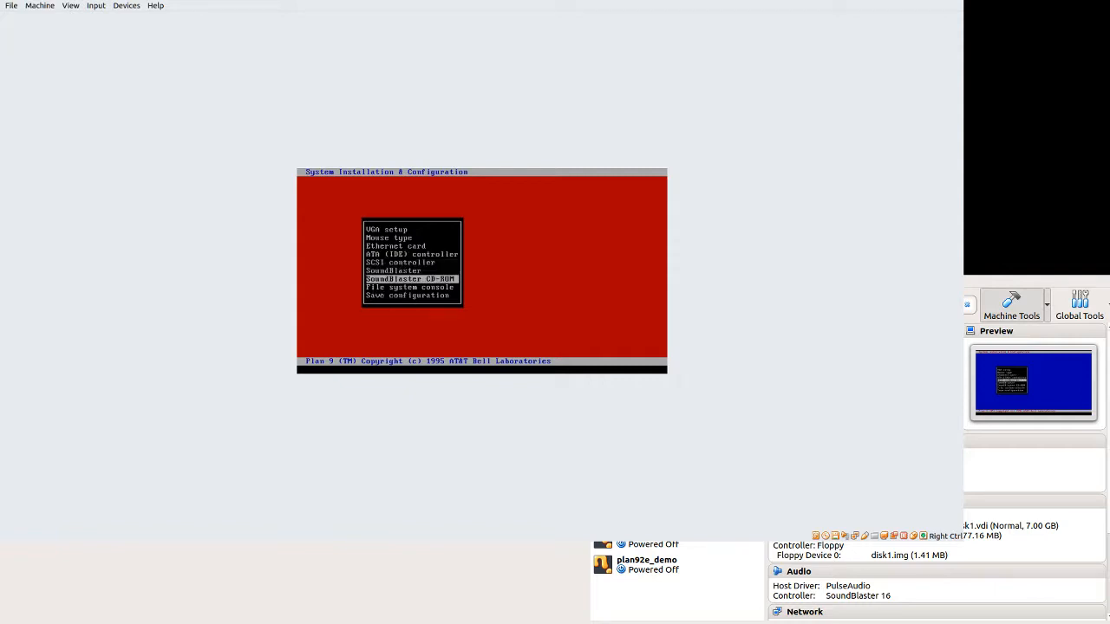
key("Down")
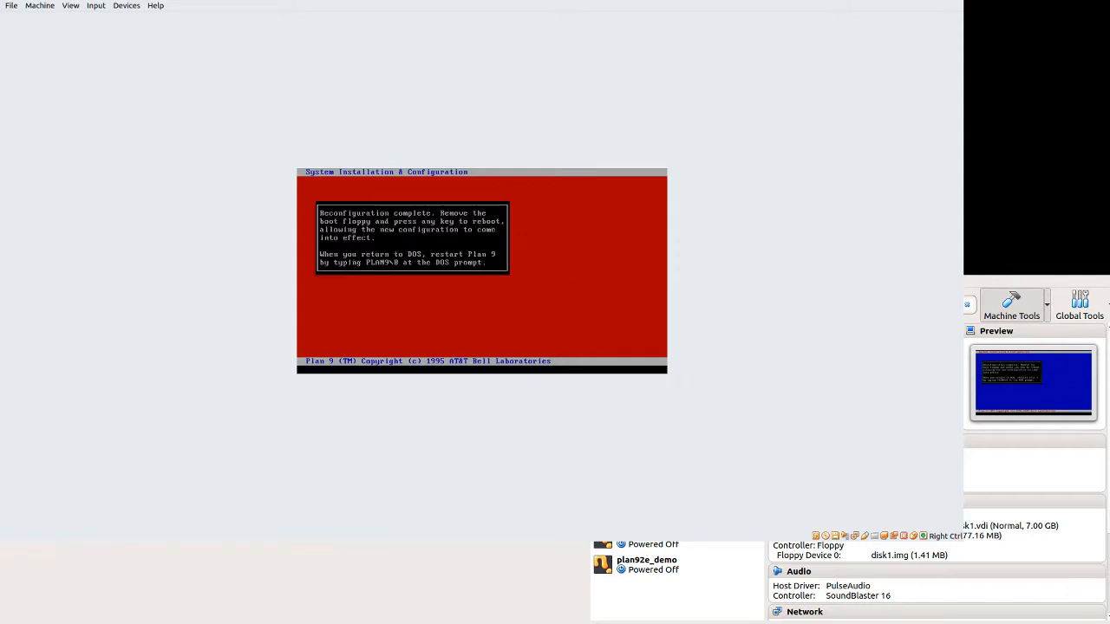
mouse_move(126, 5)
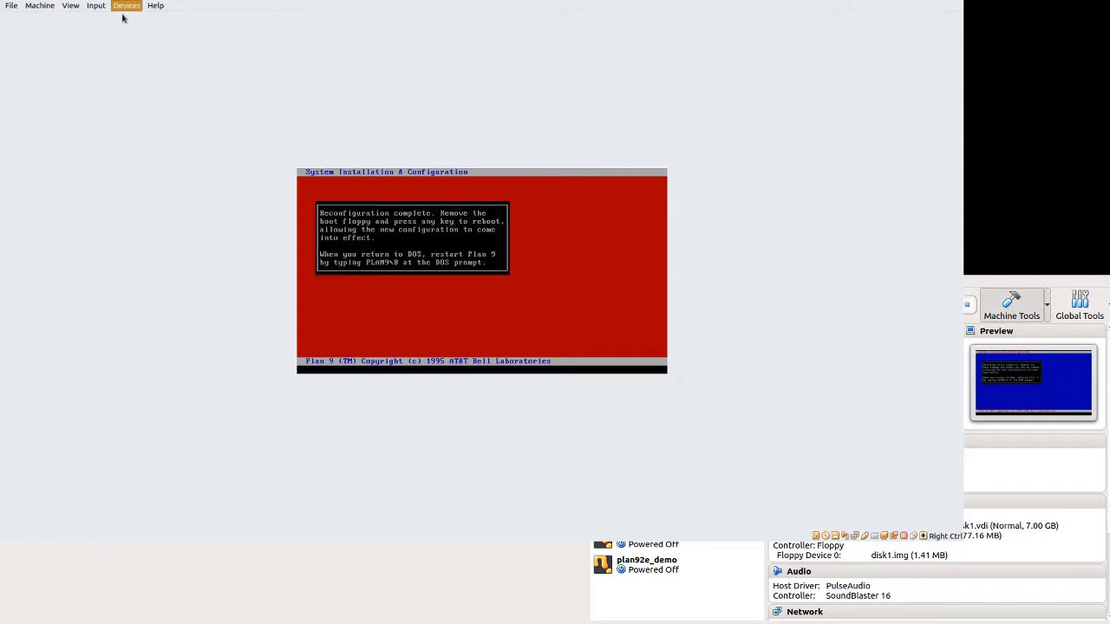
mouse_move(319, 51)
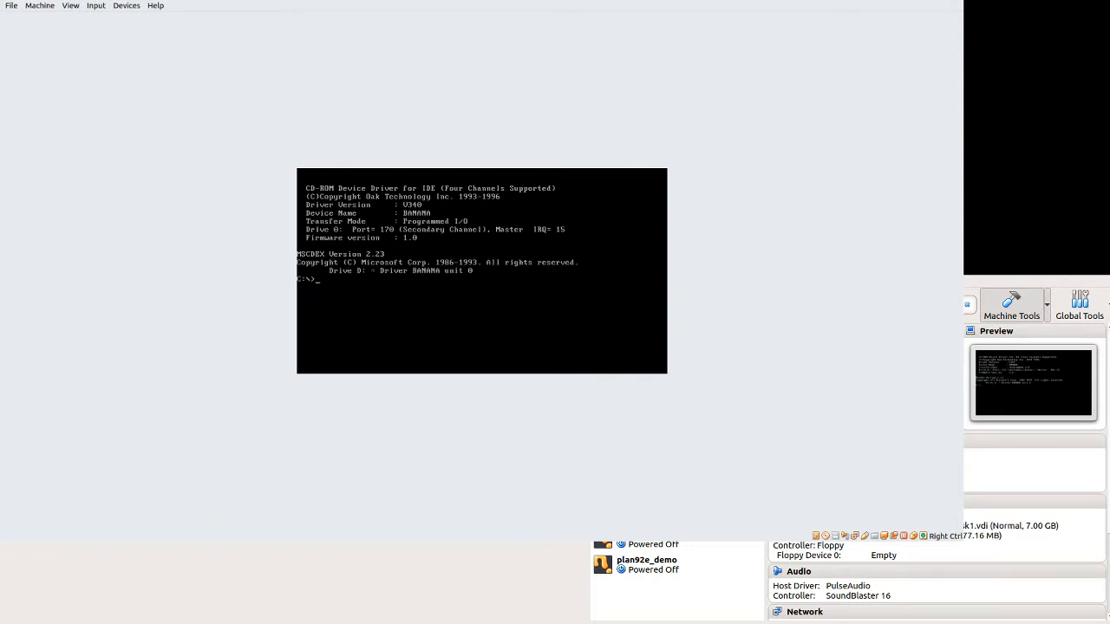
Enter plan9\ at the C:\> prompt to reach the File System Installation menu.
type("plan9\\")
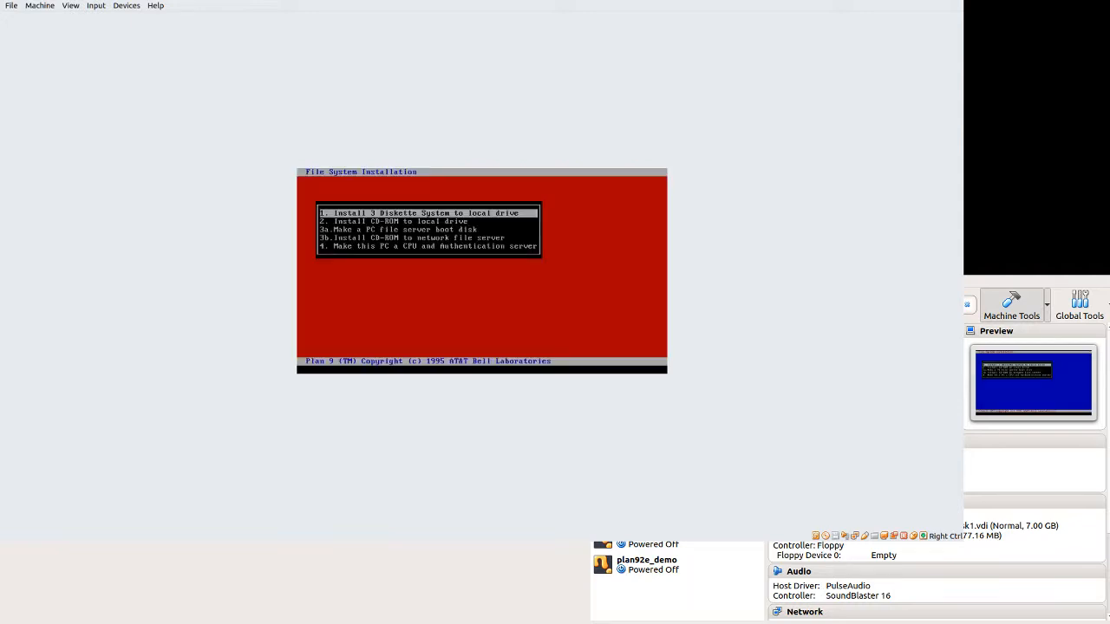
Choose 'Install CD-ROM to local drive' and pick the CD-ROM drive type.
key("Down")
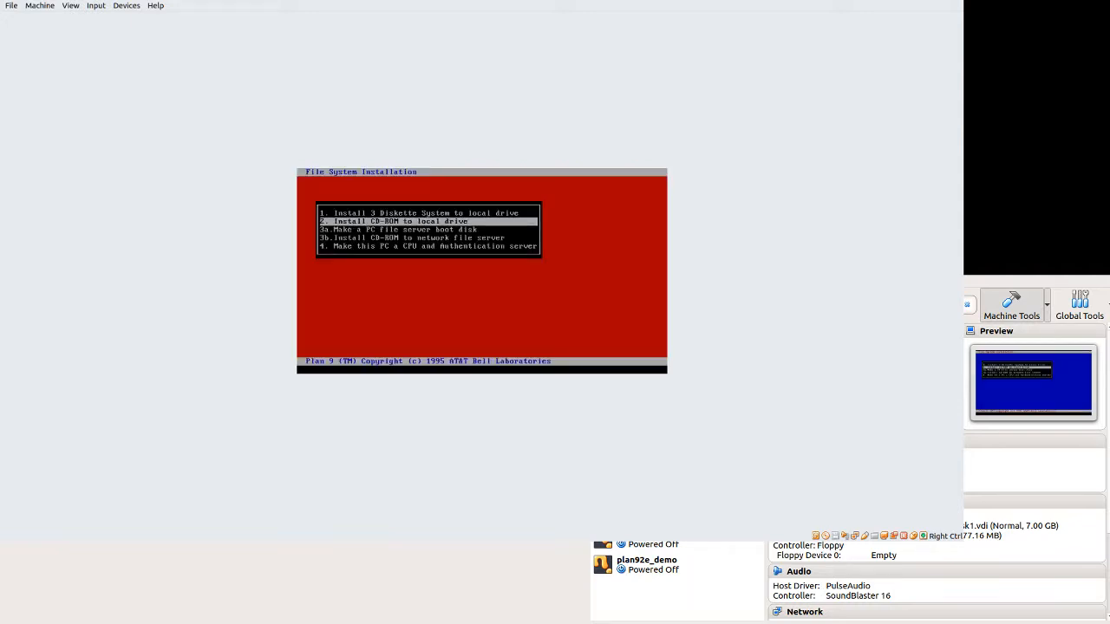
key("up")
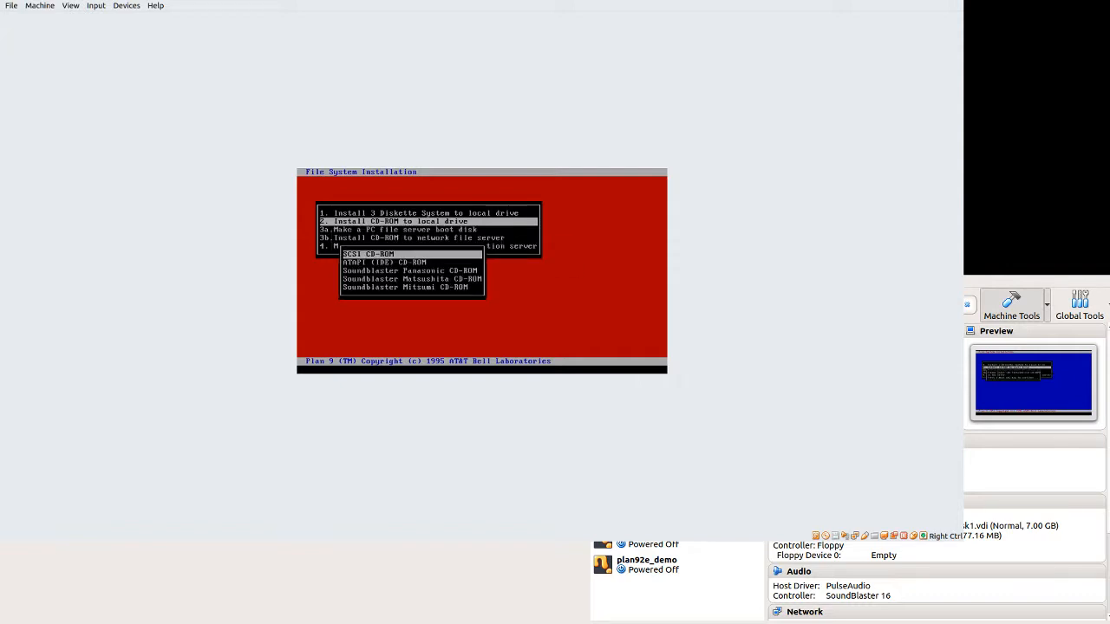
left_click(386, 262)
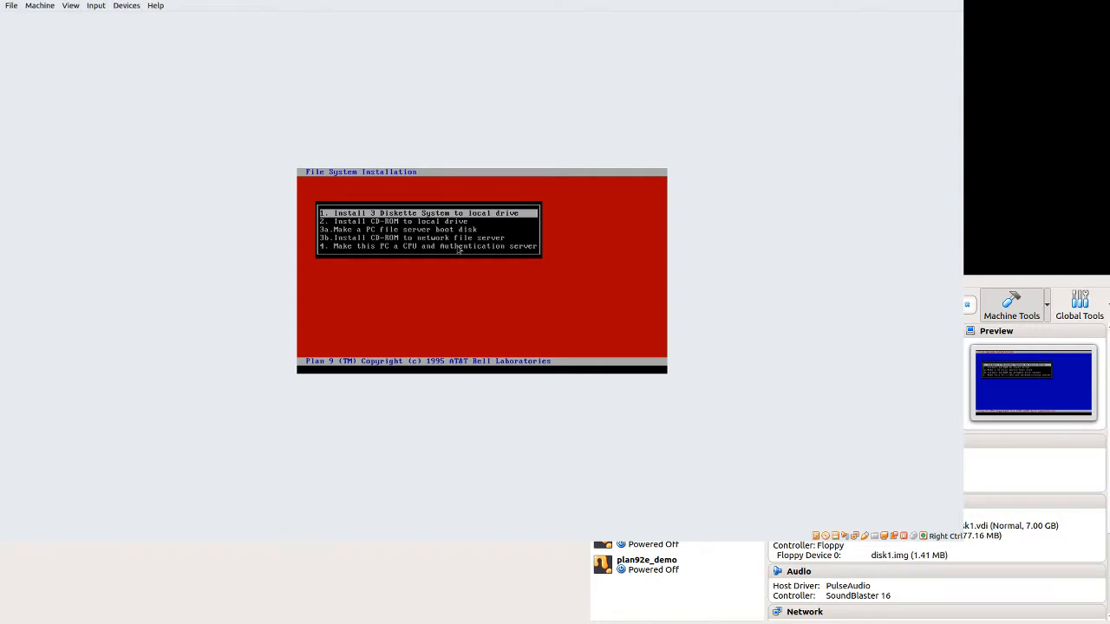
mouse_move(68, 74)
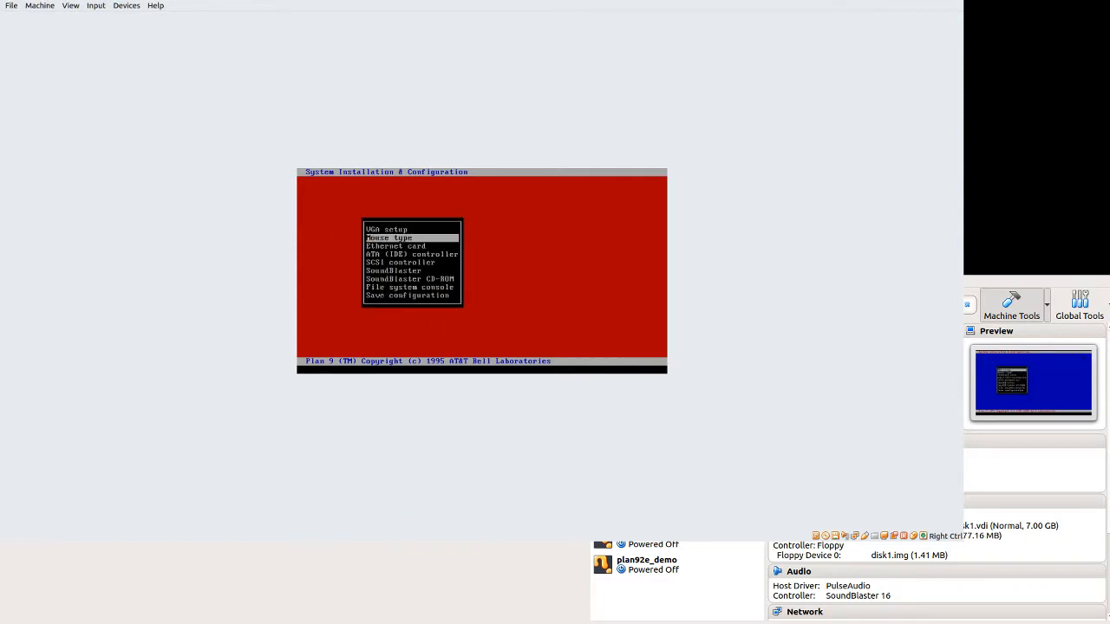
Step through the Ethernet card and other device settings, then save the configuration.
key("Down")
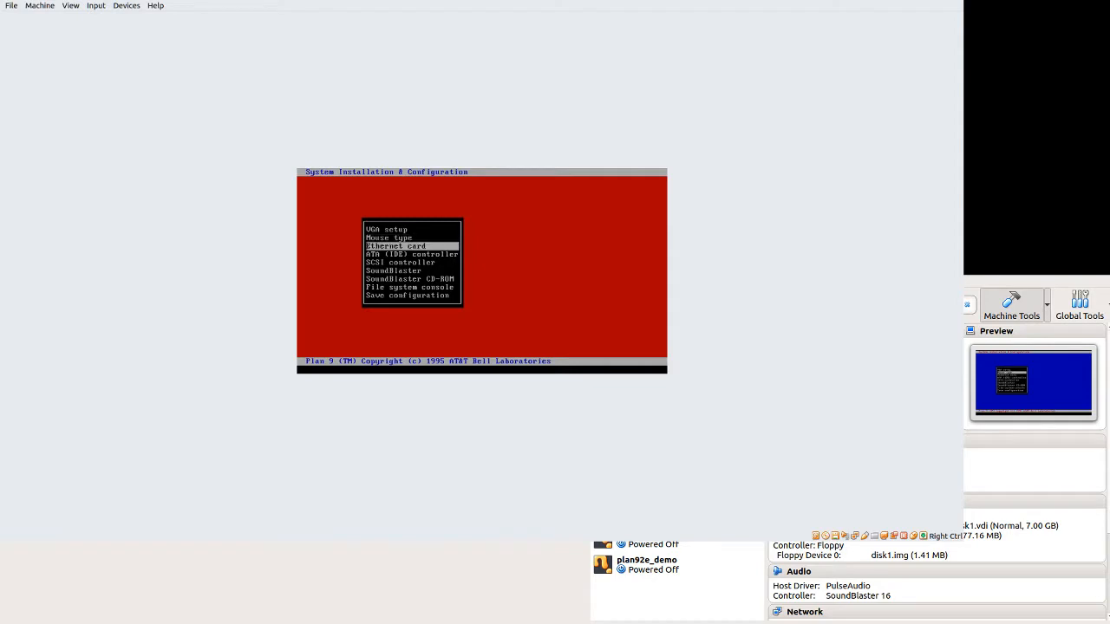
key("Down")
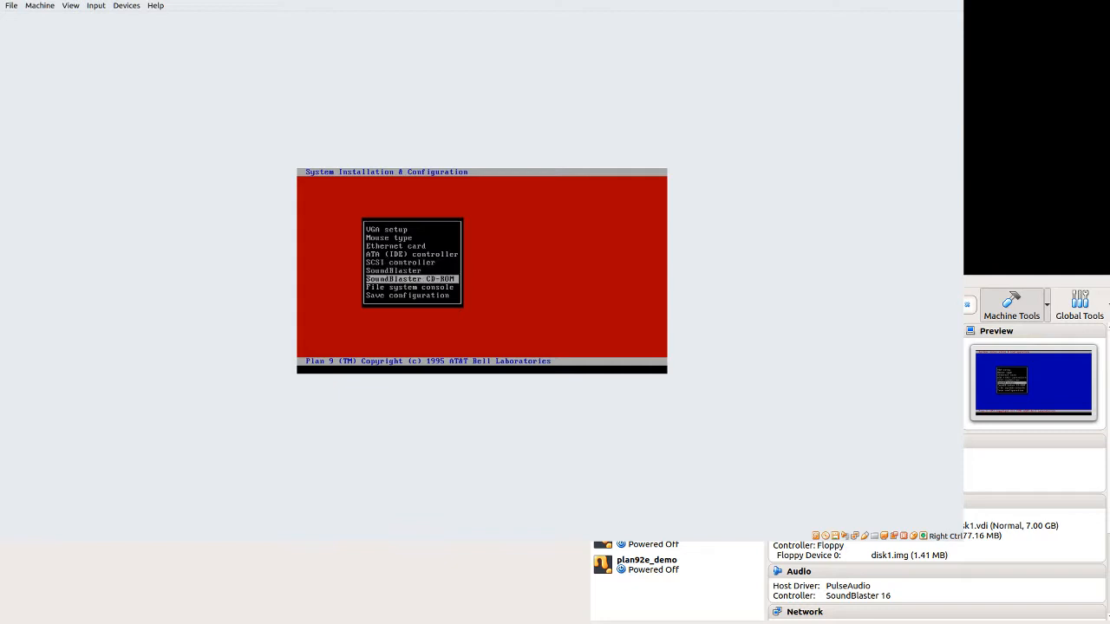
left_click(409, 278)
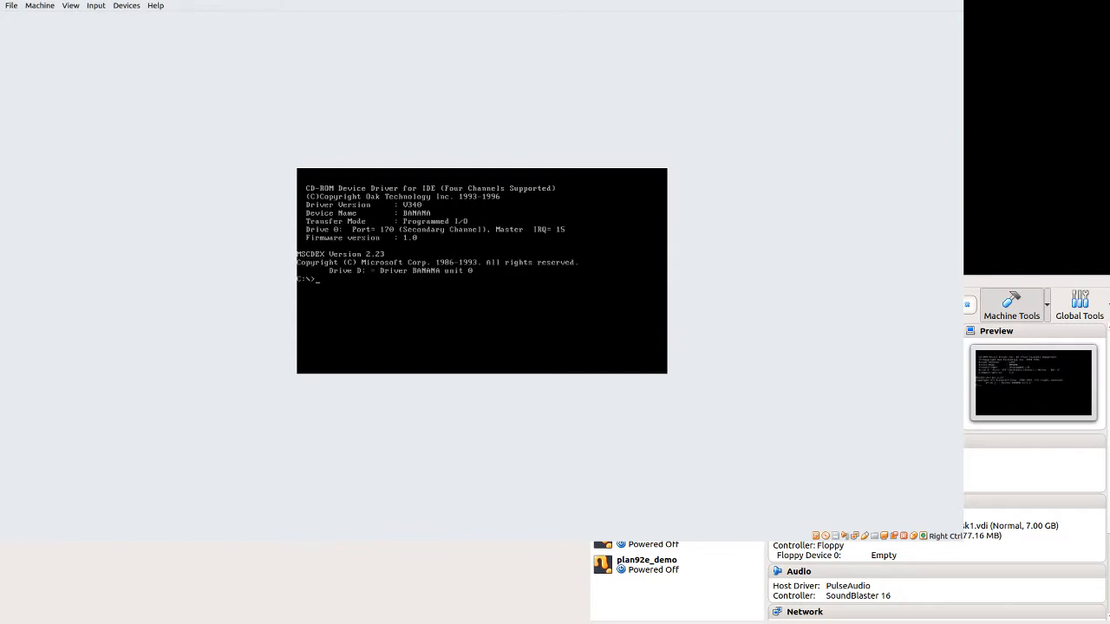
Enter plan9 at the C:\> prompt to boot the Plan 9 kernel.
type("plan9")
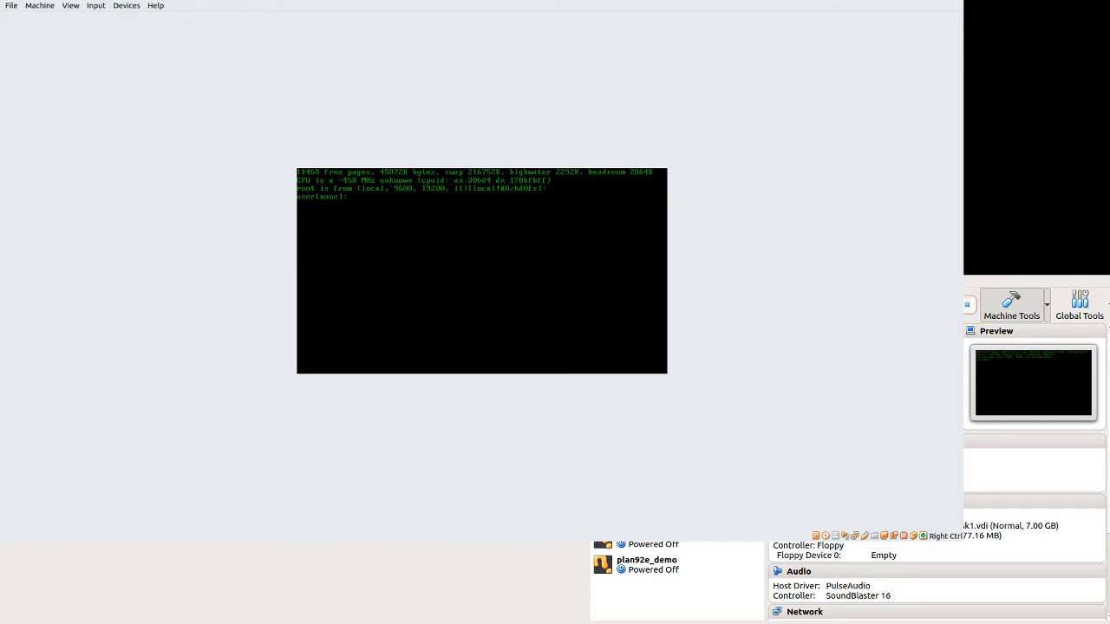
Log in as user 'tor' to start the 8½ desktop.
type("tor")
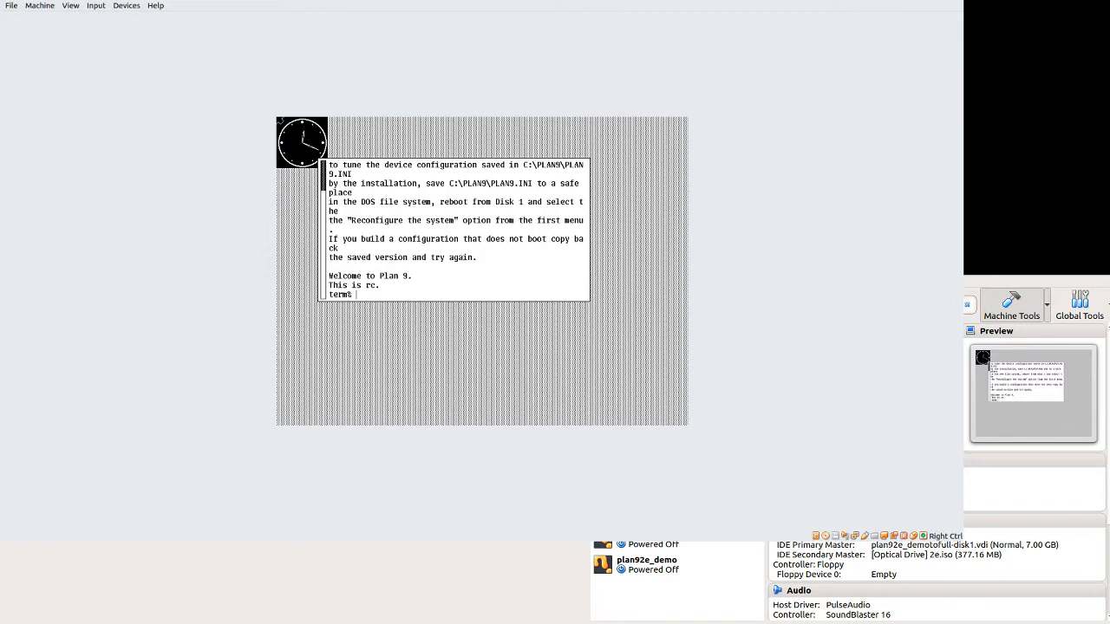
mouse_move(468, 214)
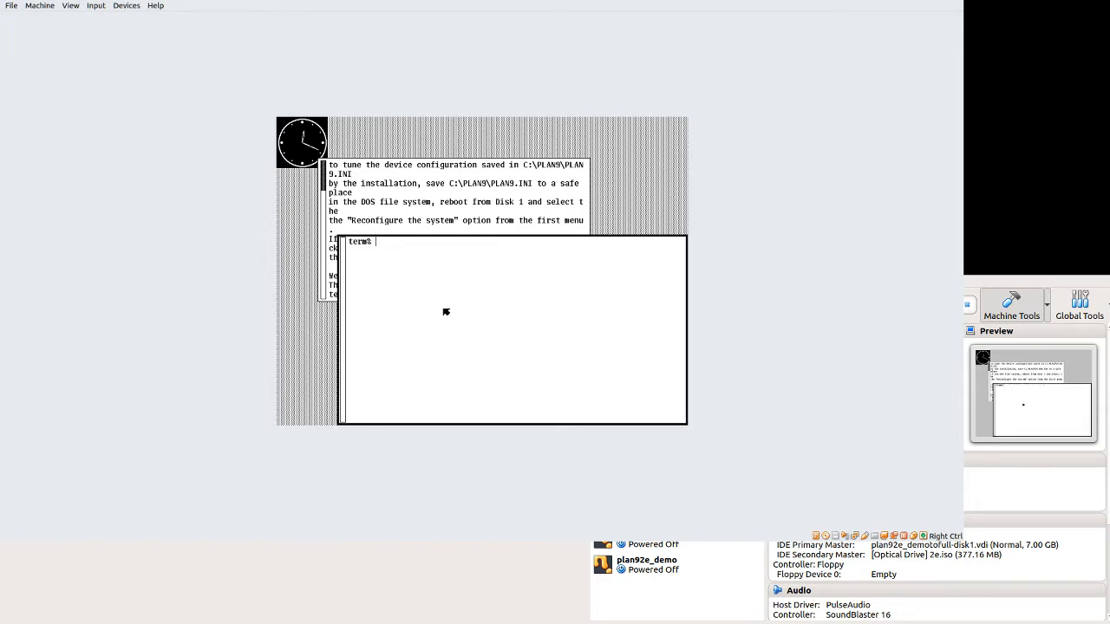
List /sys/lib, add users 'user' and 'none' with kfsuser, and run disk/kfscmd.
type("lc /sys/lib")
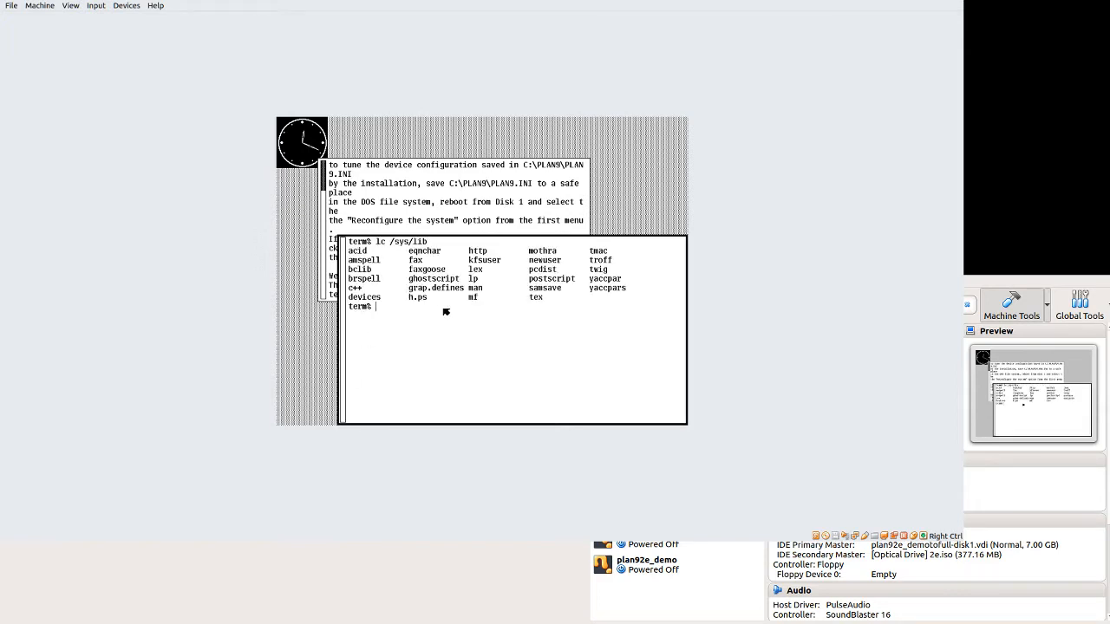
type("/sys/")
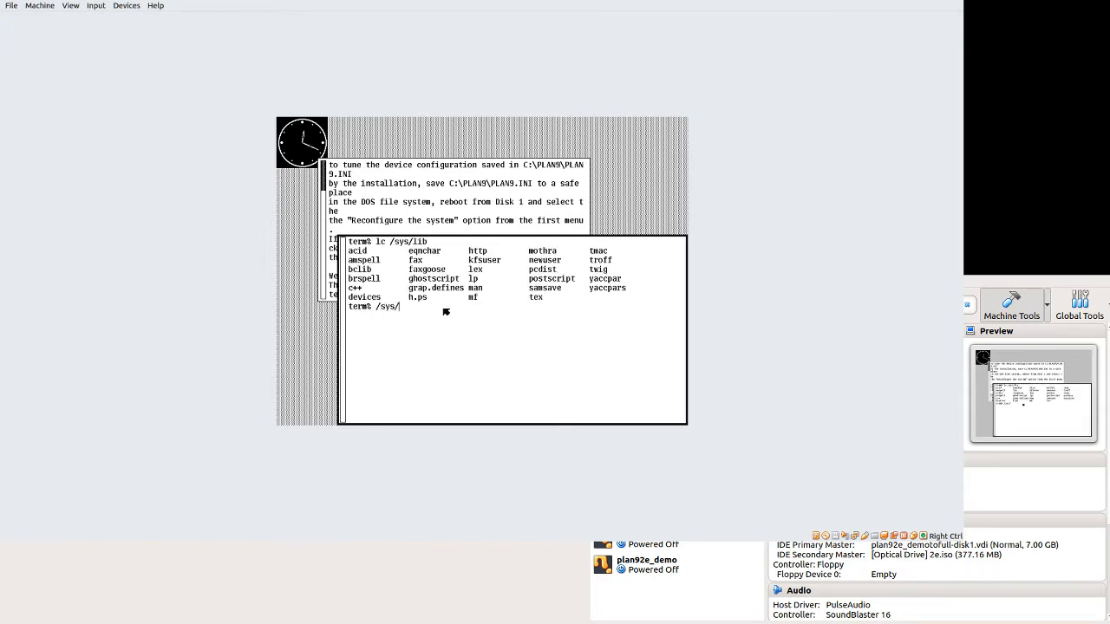
type("lib/")
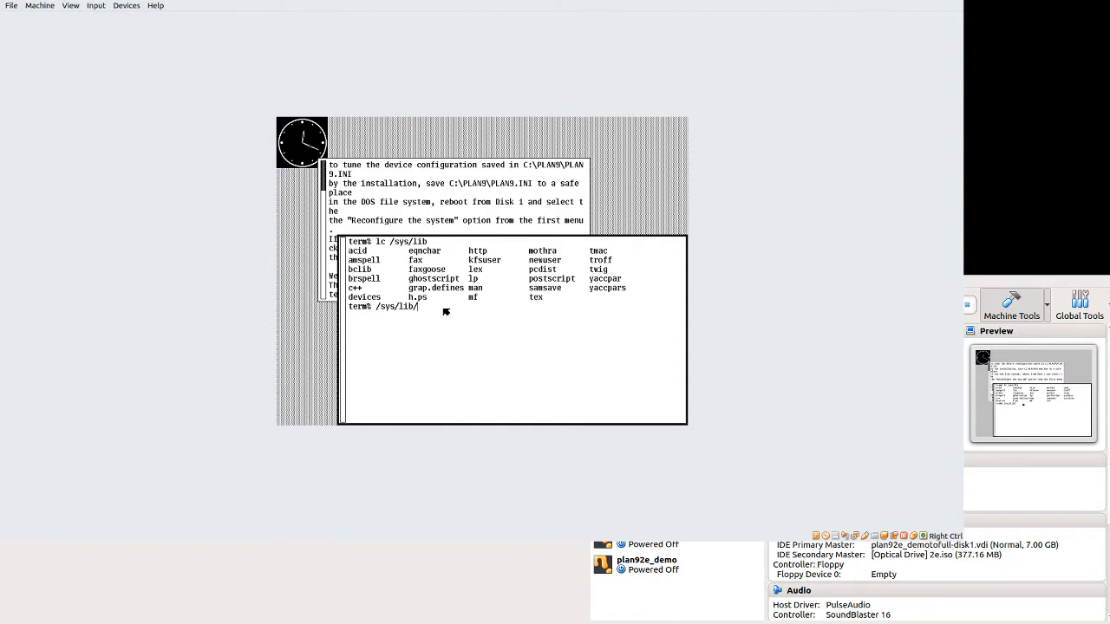
type("kfsuser user")
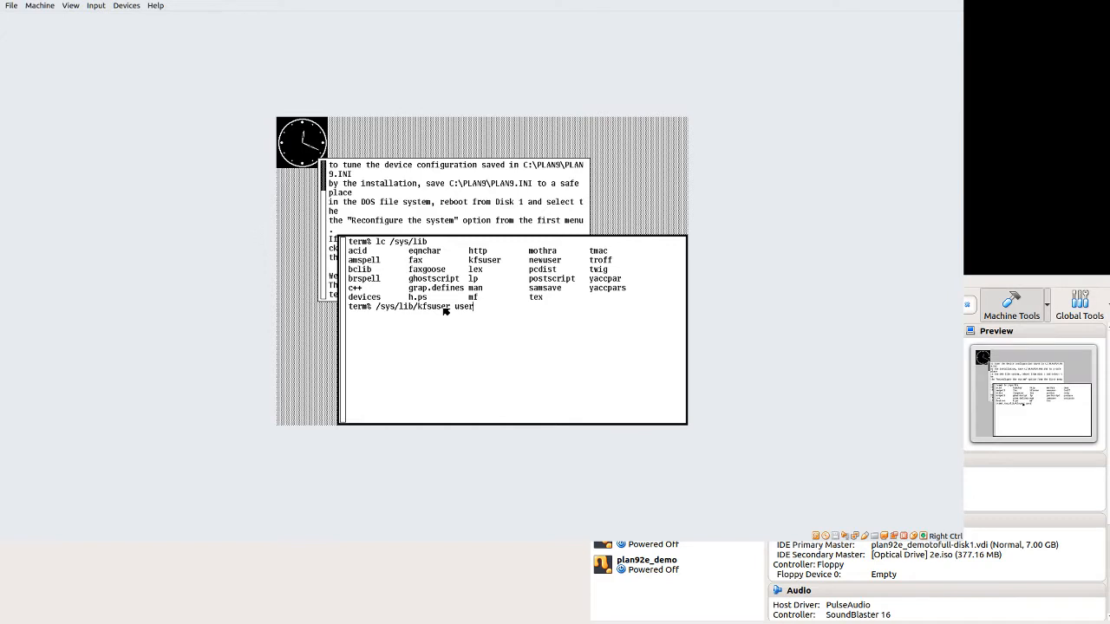
type("none")
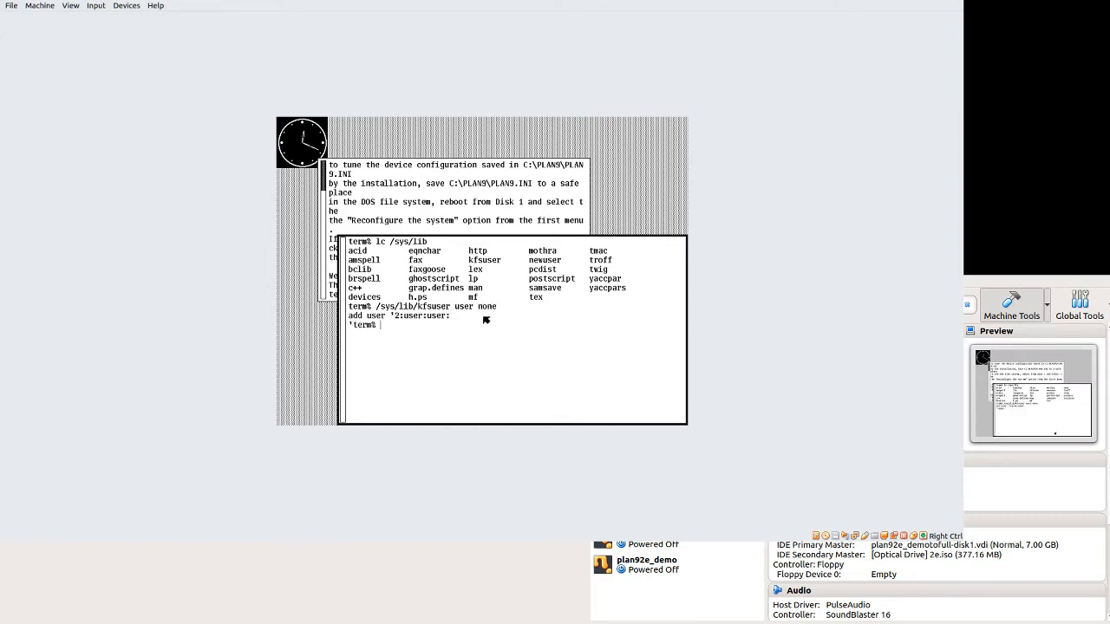
type("/sys/lib/kfsuser none")
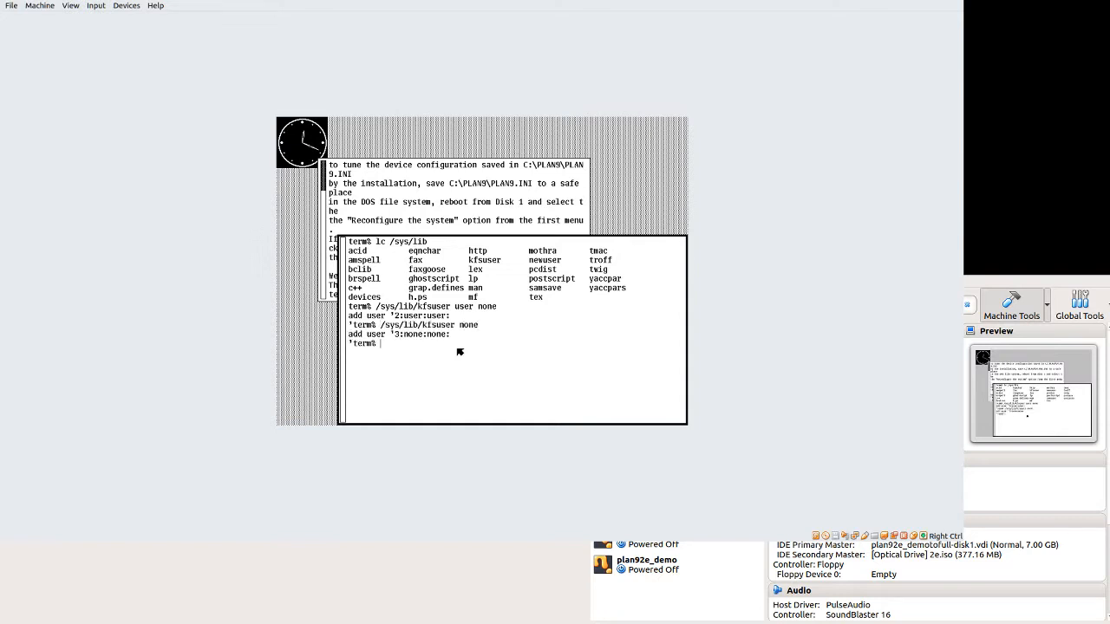
type("disk/kfscmd user")
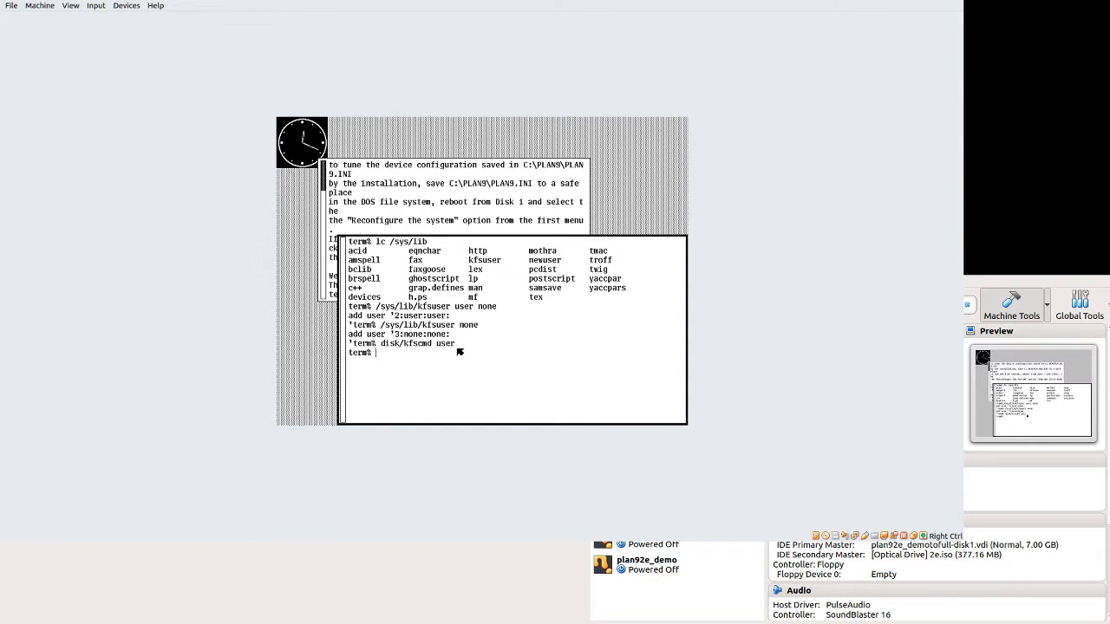
mouse_move(486, 362)
type("lc /usr")
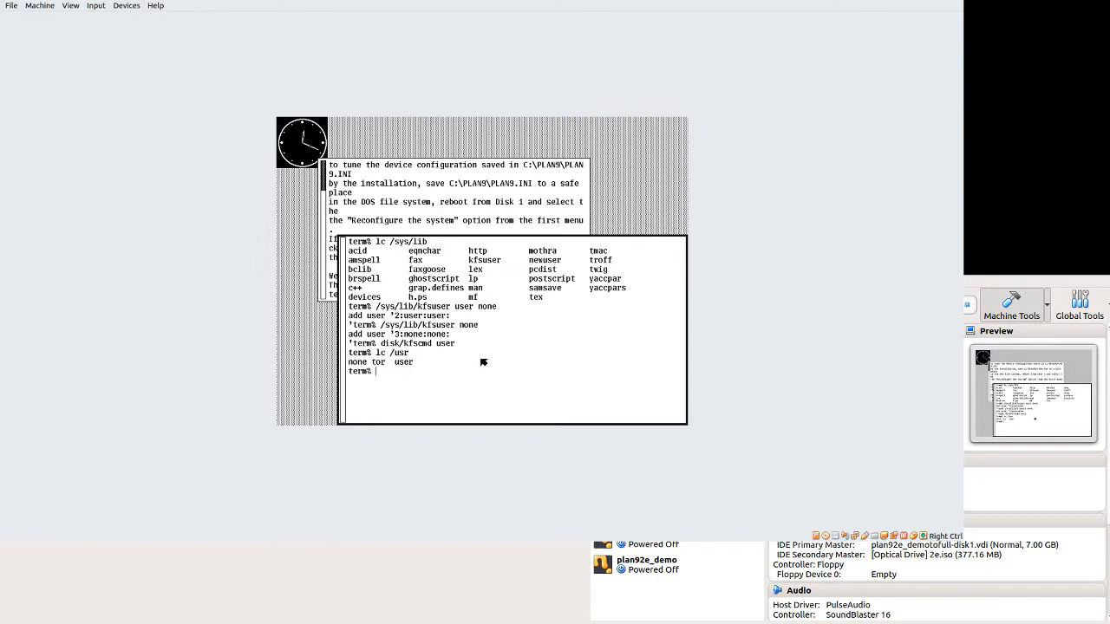
mouse_move(446, 365)
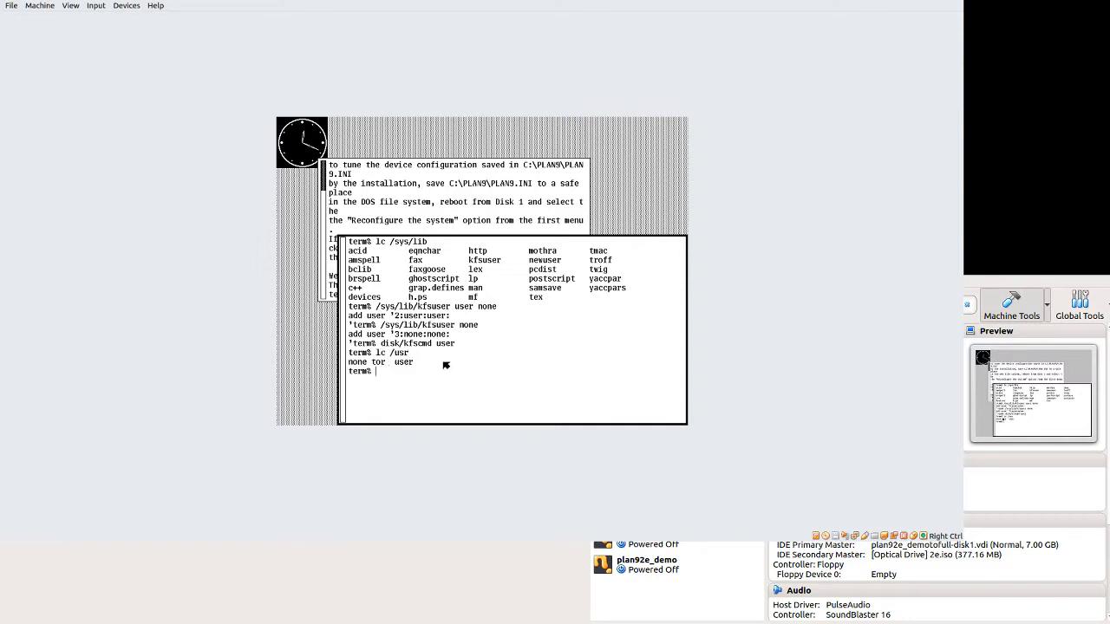
mouse_move(474, 343)
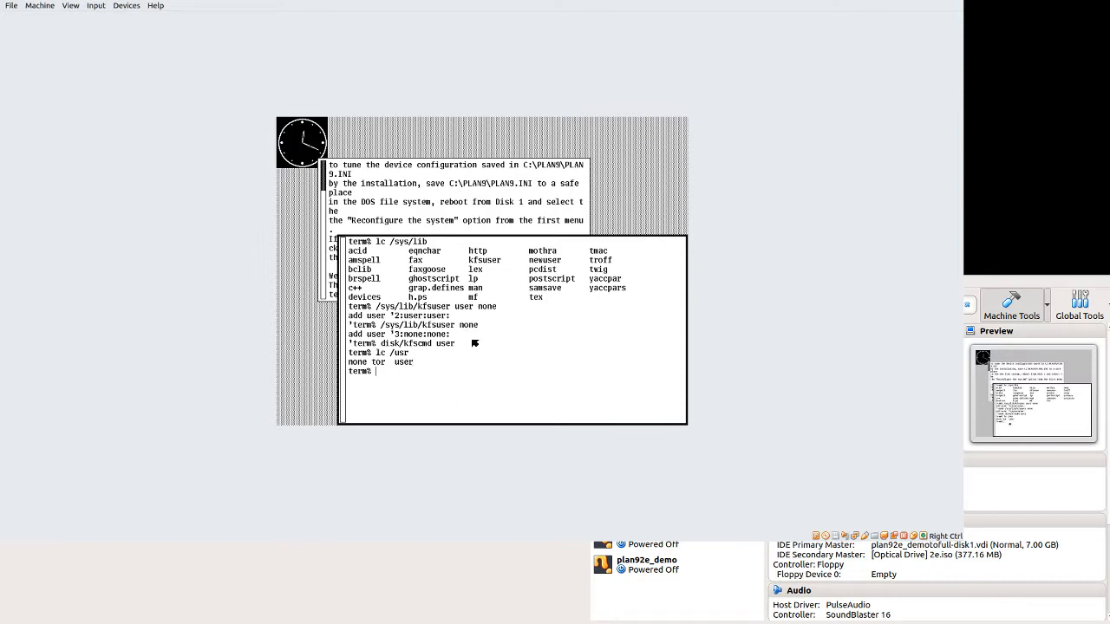
type("disk/fs")
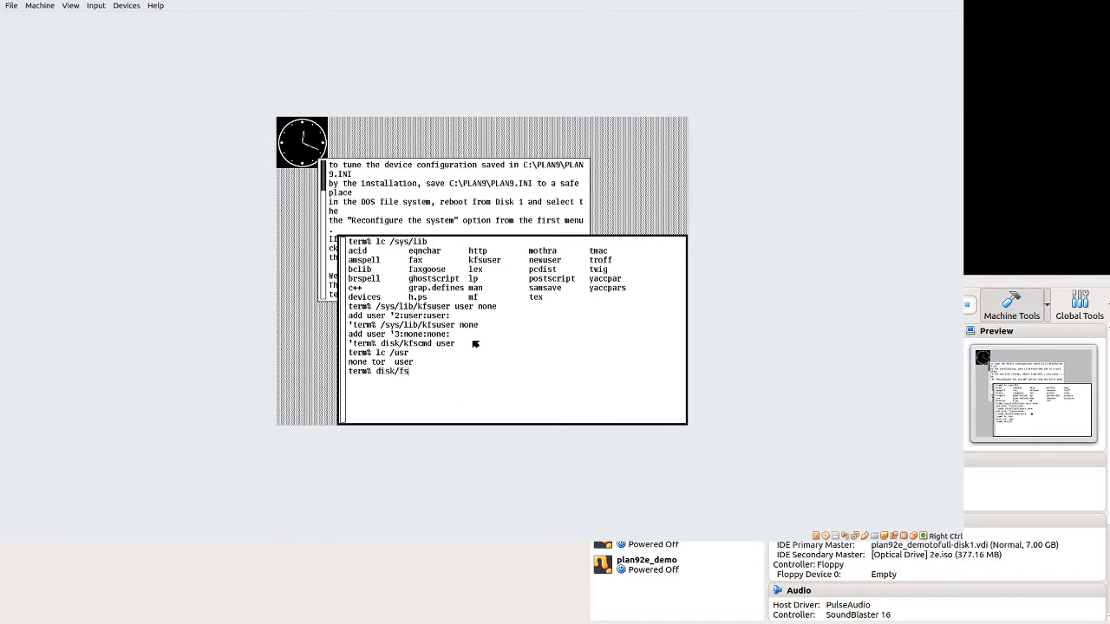
key("Return")
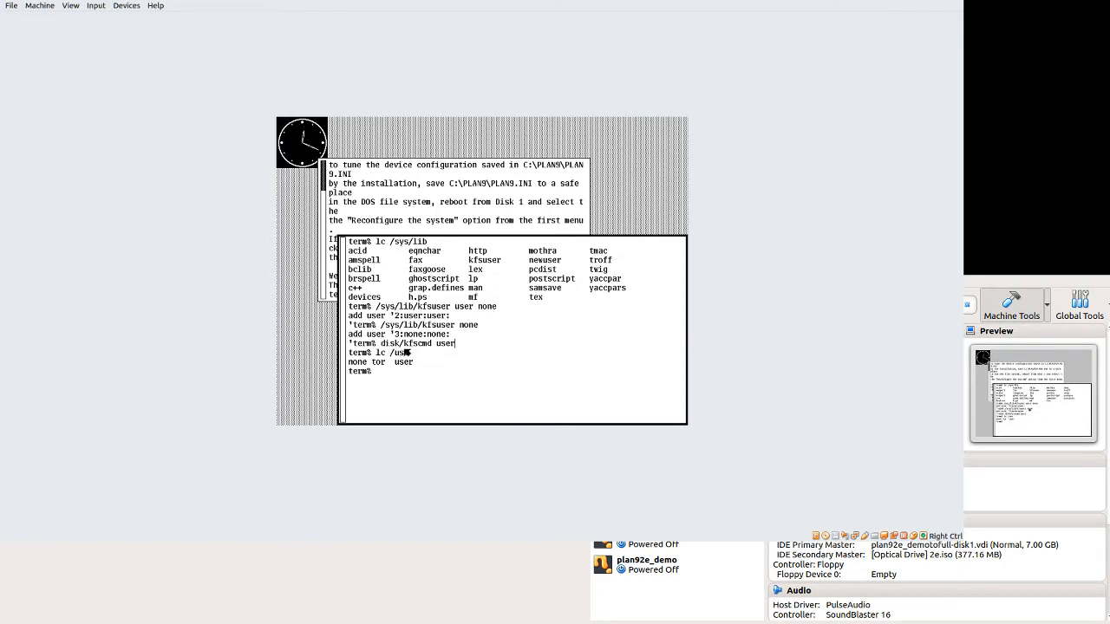
mouse_move(495, 343)
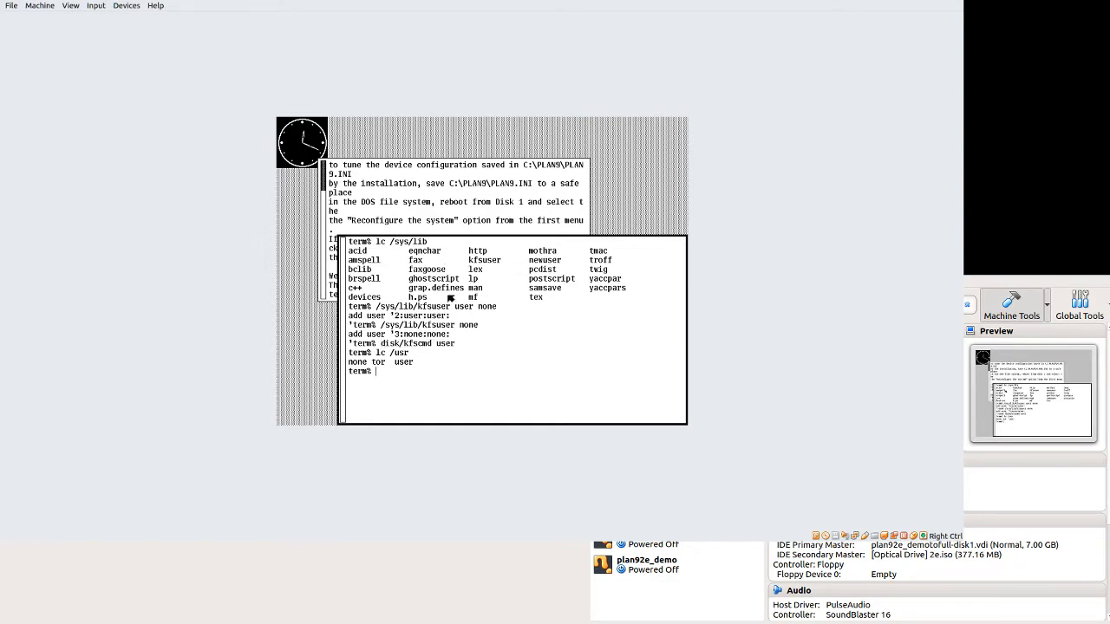
mouse_move(462, 393)
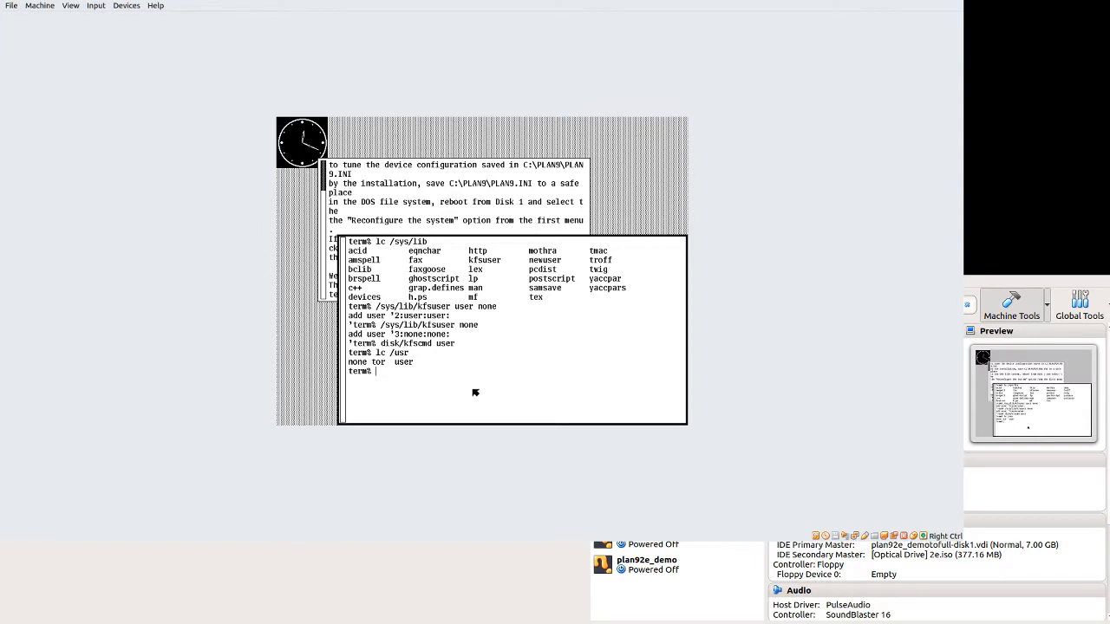
mouse_move(464, 385)
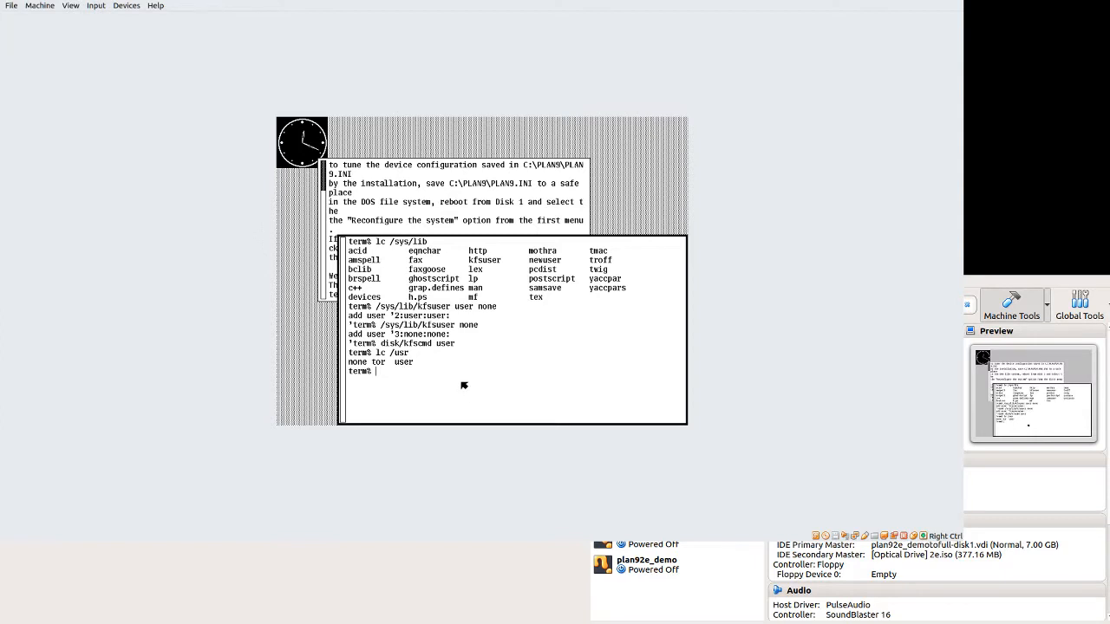
List /bin/games and run games/smiley.
type("lc /bin/games")
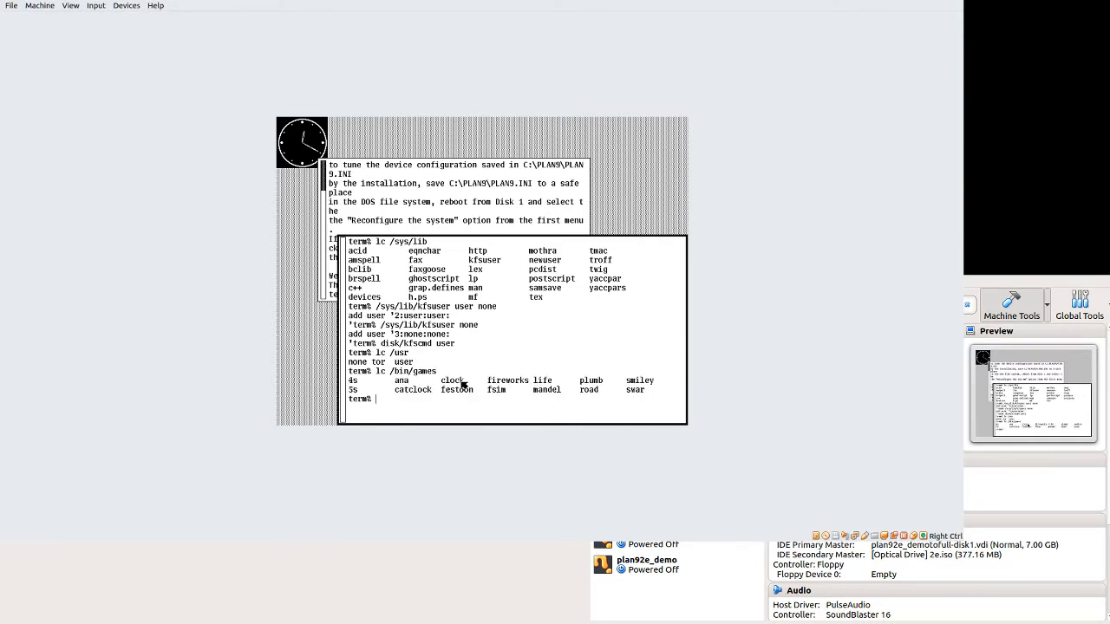
type("games/")
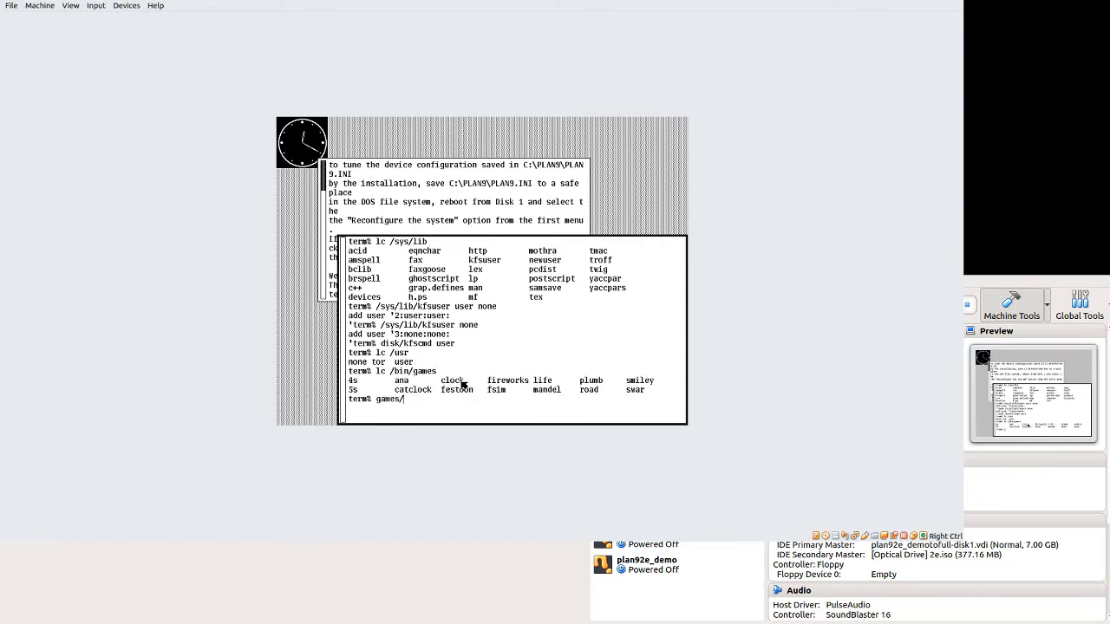
type("smiley")
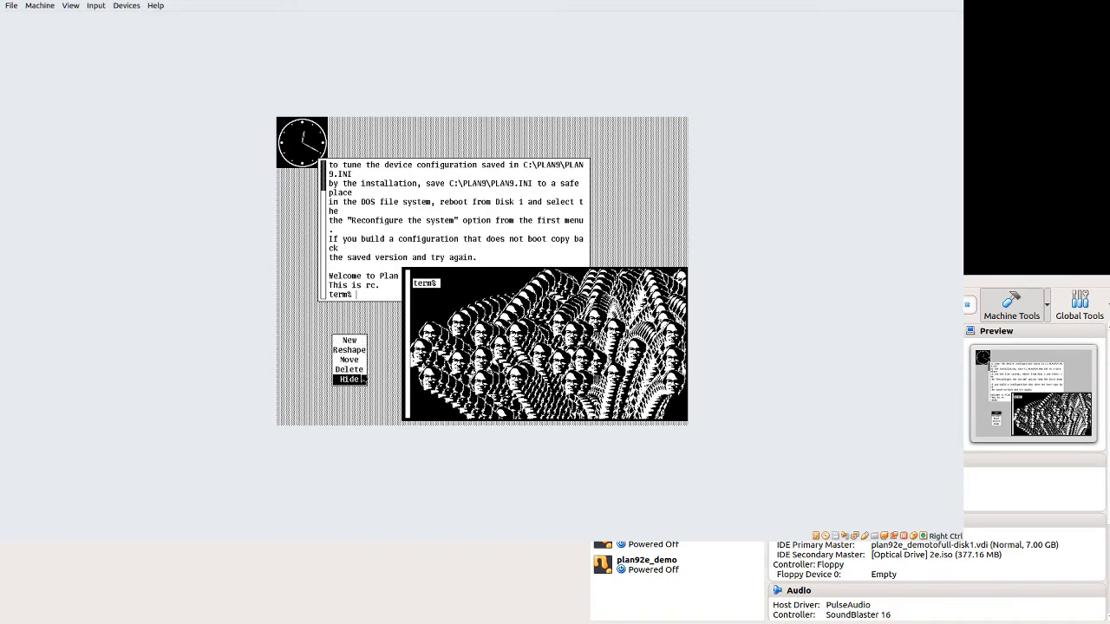
Delete the smiley window via the rio menu, then list /sys contents.
left_click(350, 379)
type("l")
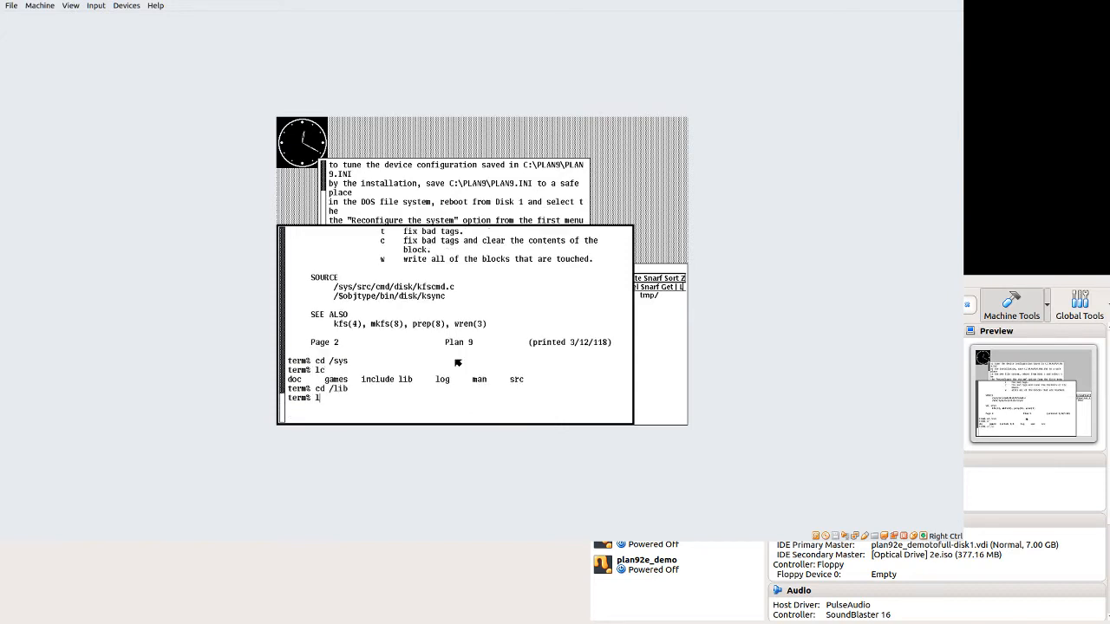
List /sys/lib, then browse /sys/src, 9 and pc kernel sources.
key("Return")
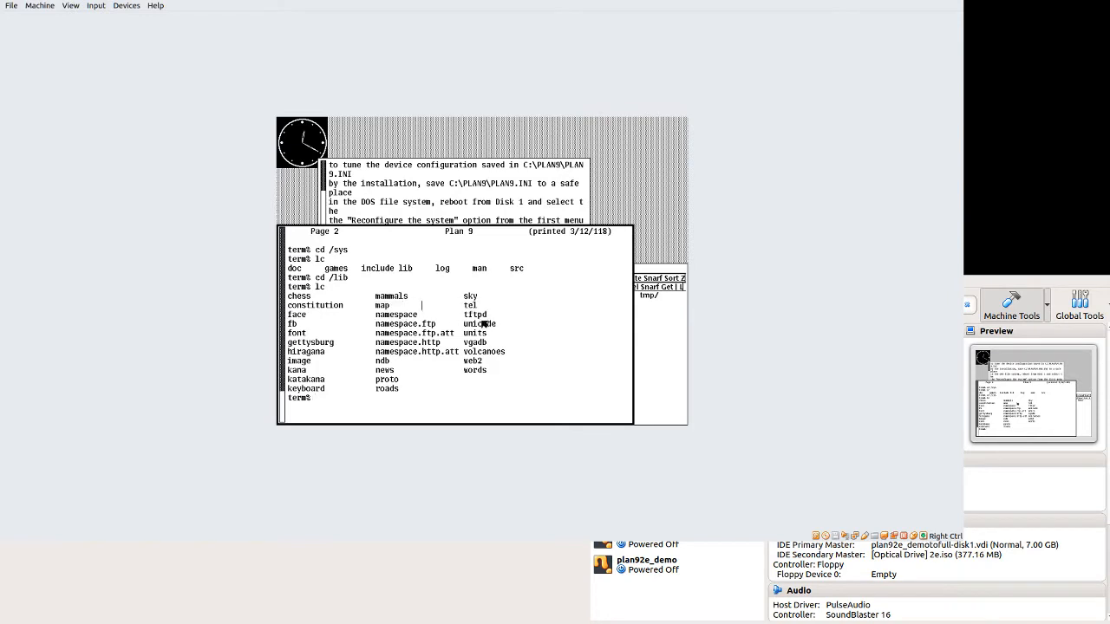
double_click(474, 342)
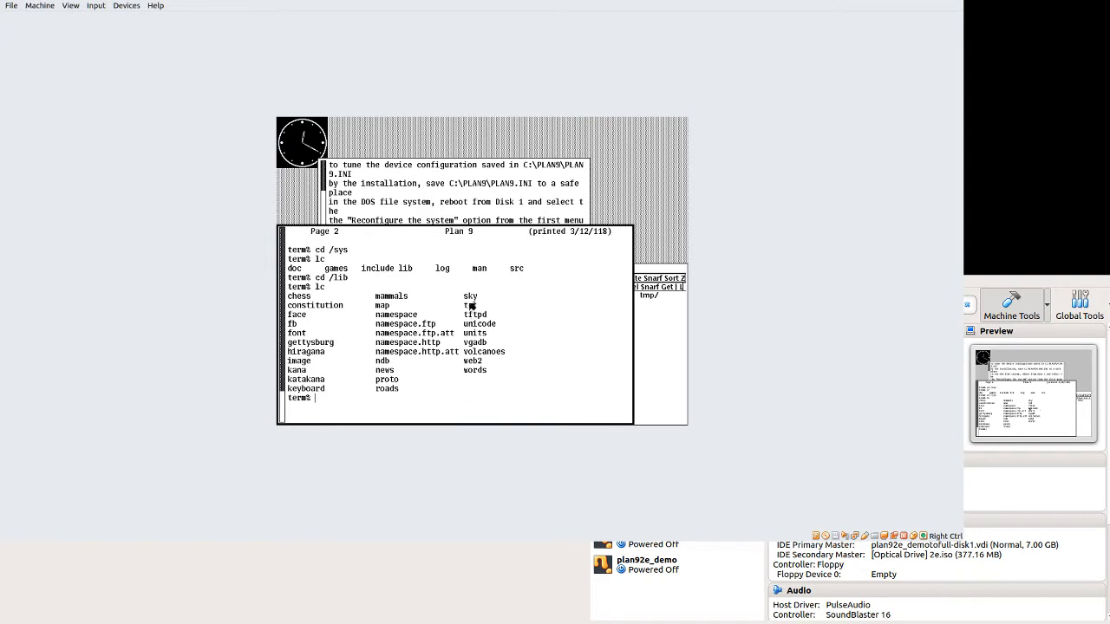
type("cd /sys/src")
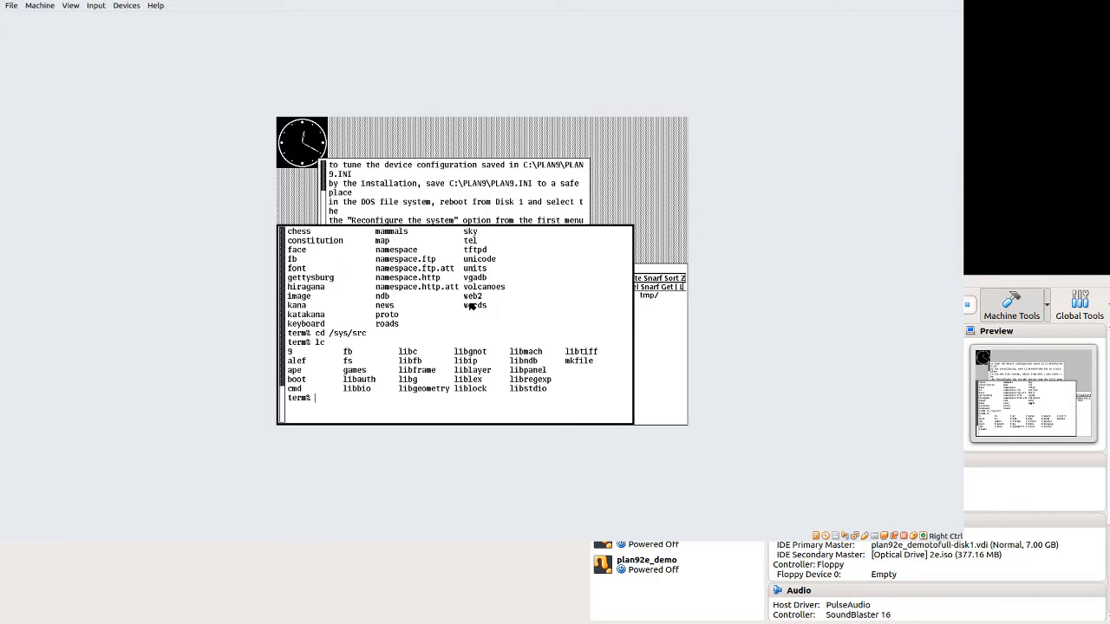
type("cd /9")
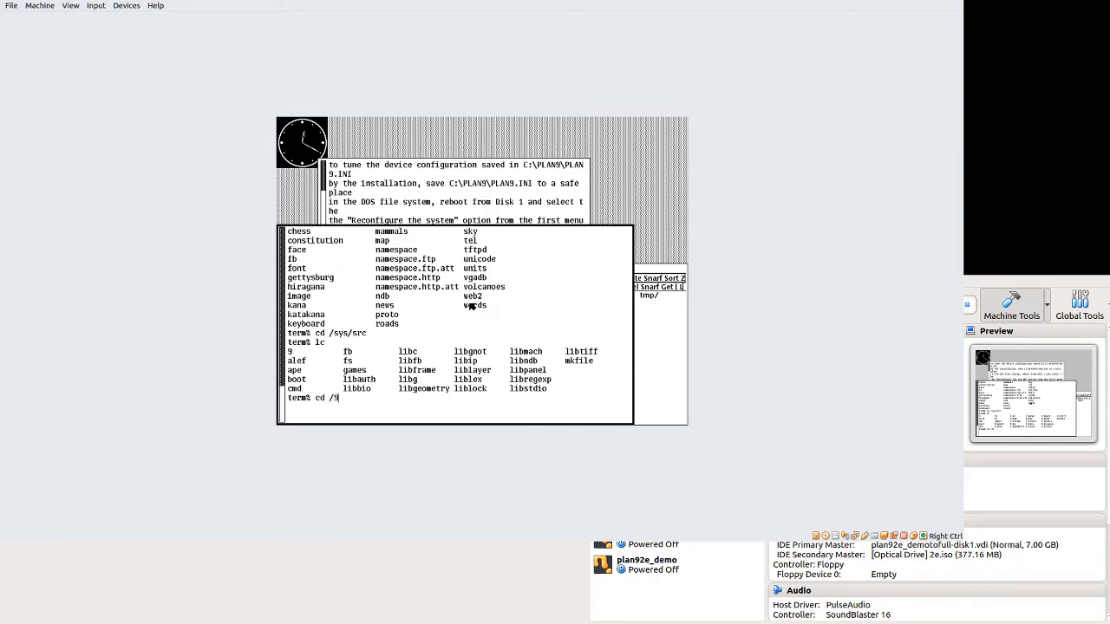
key("Return")
type("cd 9")
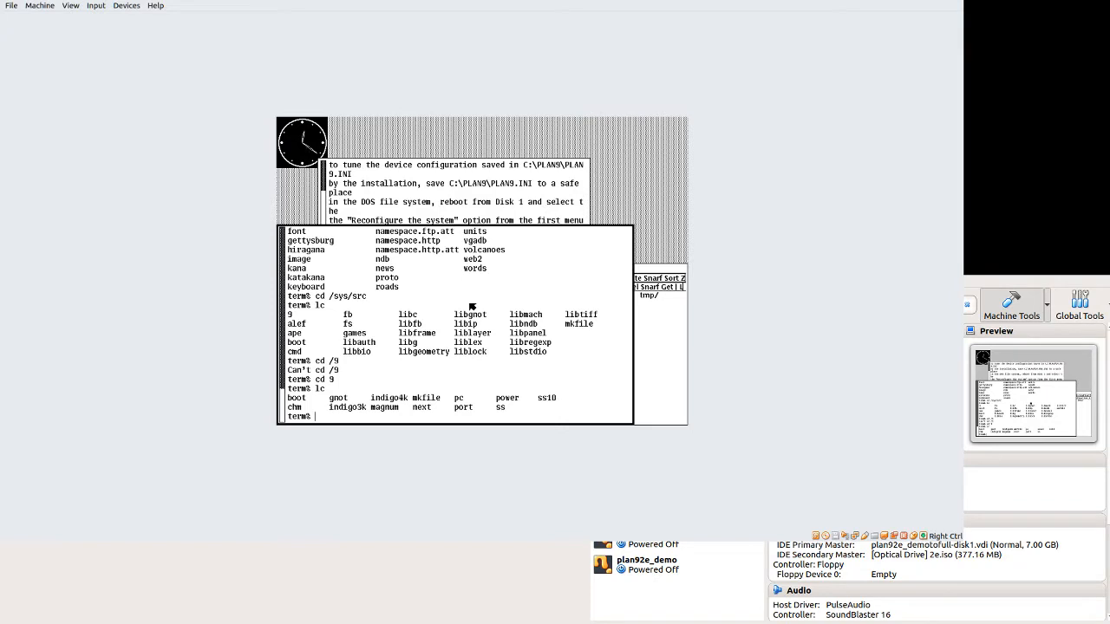
type("cd p")
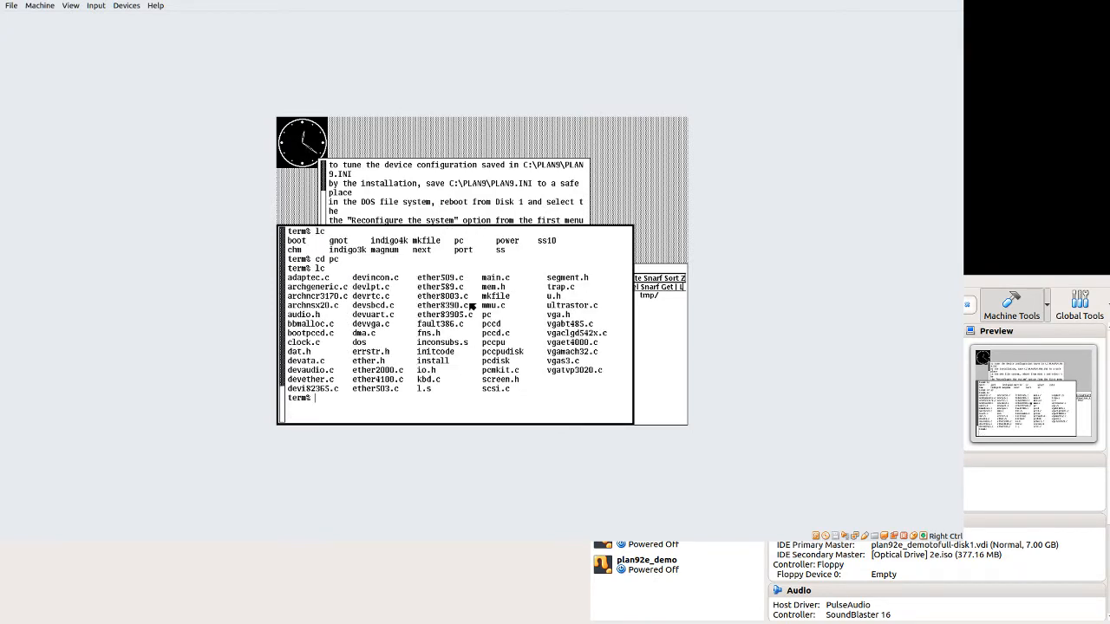
type("cd ..")
type("disk")
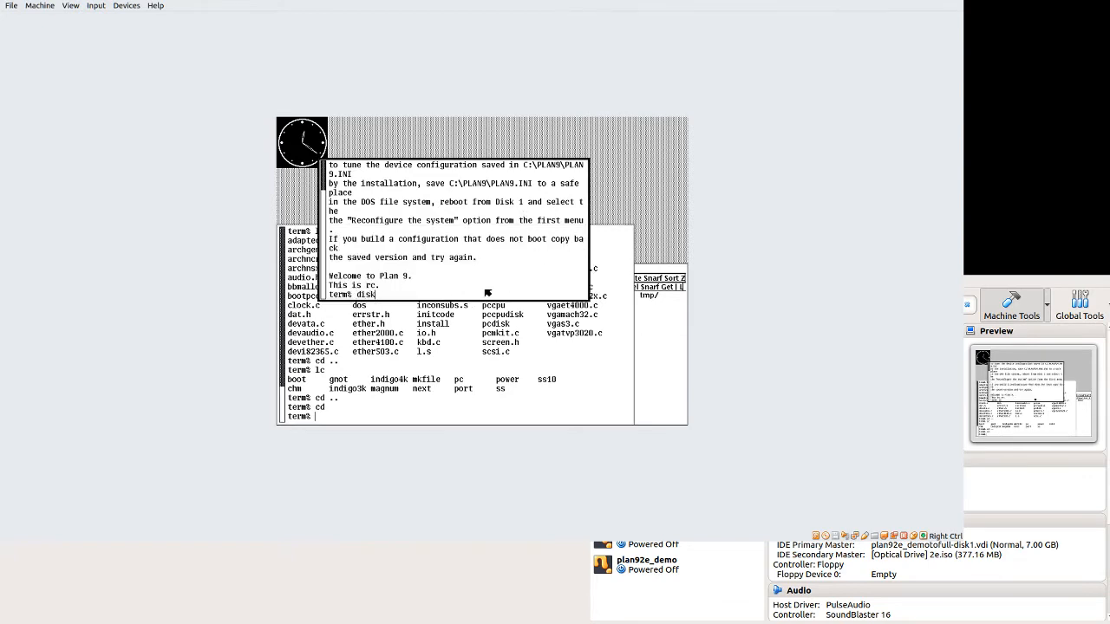
Return home and type disk/kfscmd in the Welcome to Plan 9 console.
type("/kfscmd")
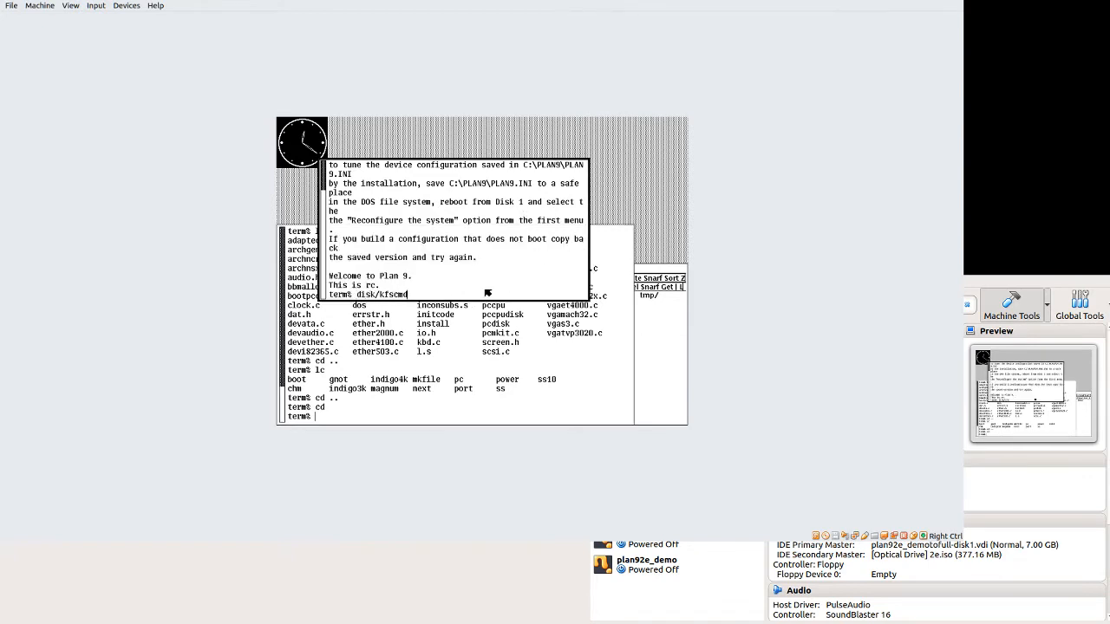